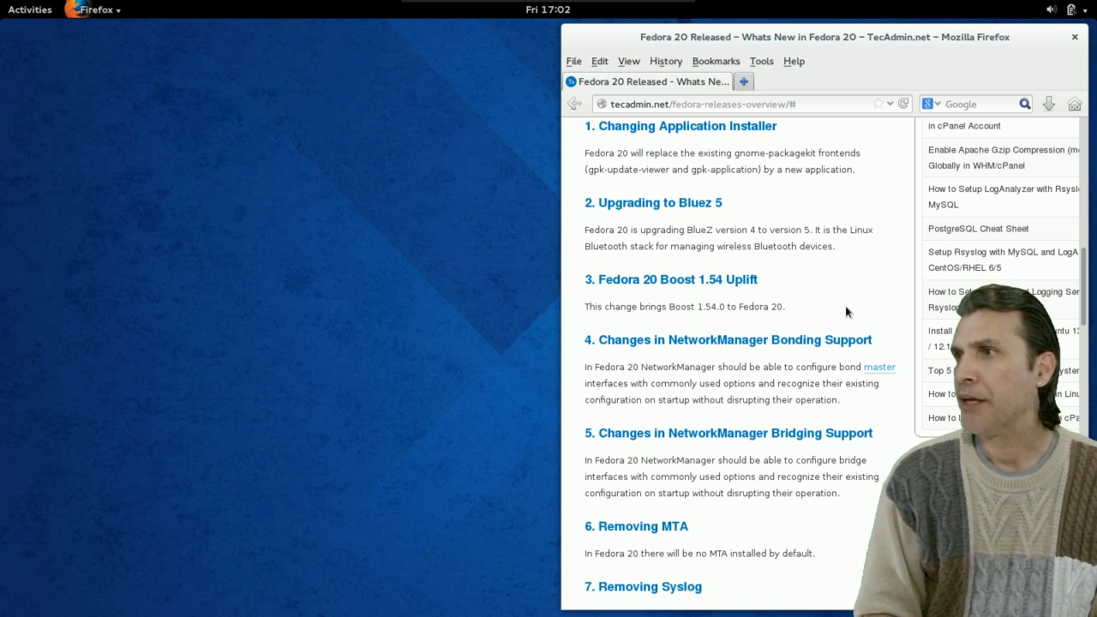
Step: Scroll the Fedora 20 Released article down through its ten changes to the Fedora 19 to 20 upgrade section
{"action": "scroll", "scroll_direction": "down", "scroll_amount": 3}
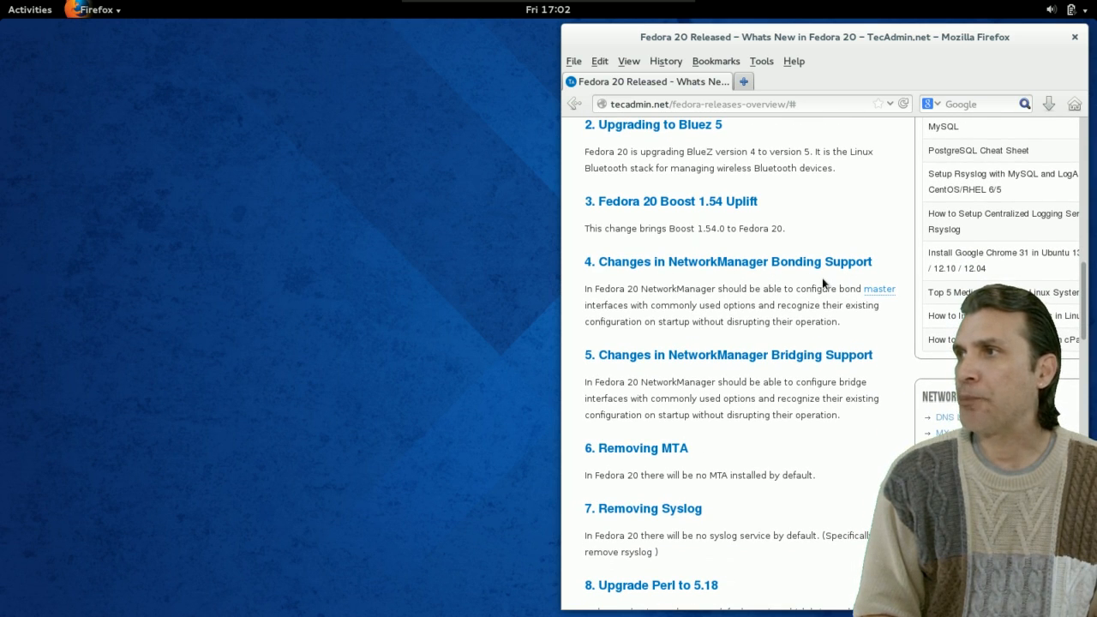
{"action": "scroll", "scroll_direction": "down", "scroll_amount": 3}
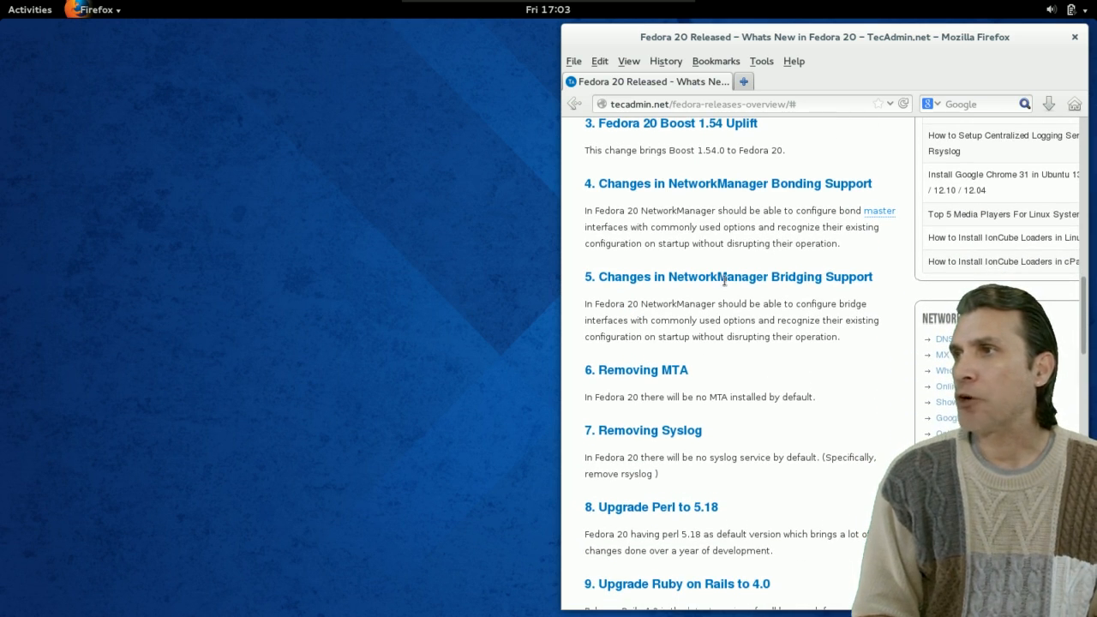
{"action": "scroll", "scroll_direction": "down", "scroll_amount": 3}
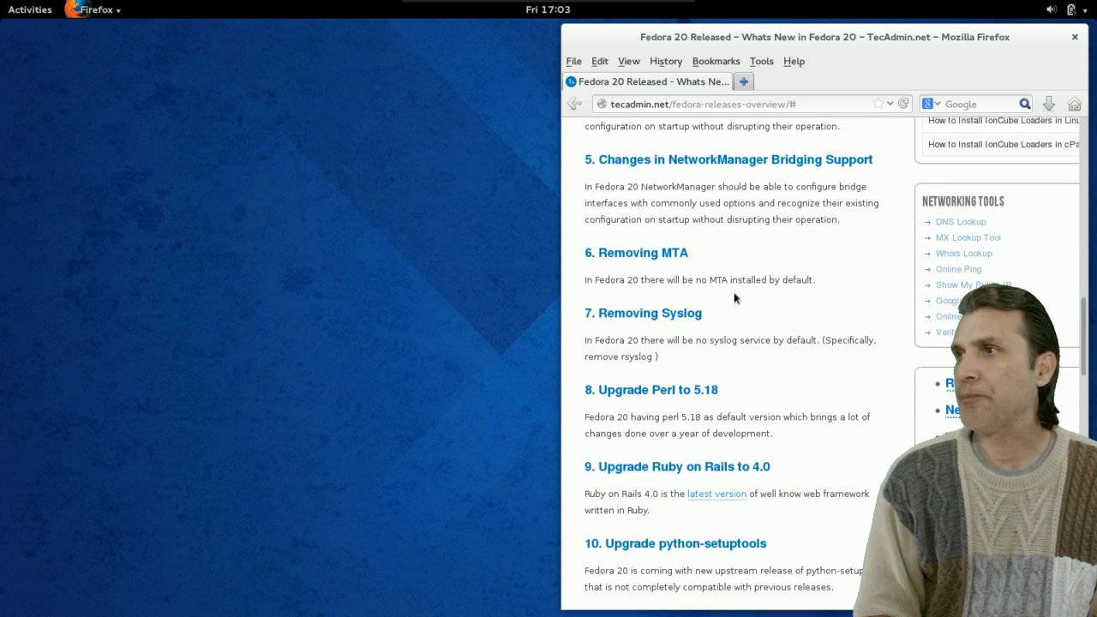
{"action": "scroll", "scroll_direction": "down", "scroll_amount": 3}
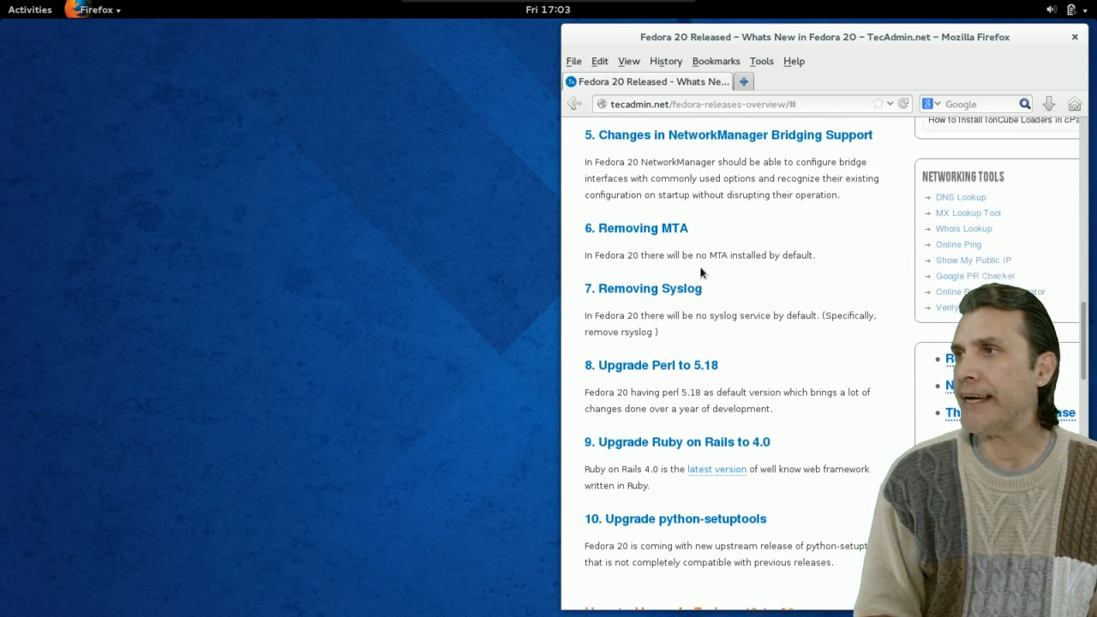
{"action": "scroll", "scroll_direction": "down", "scroll_amount": 3}
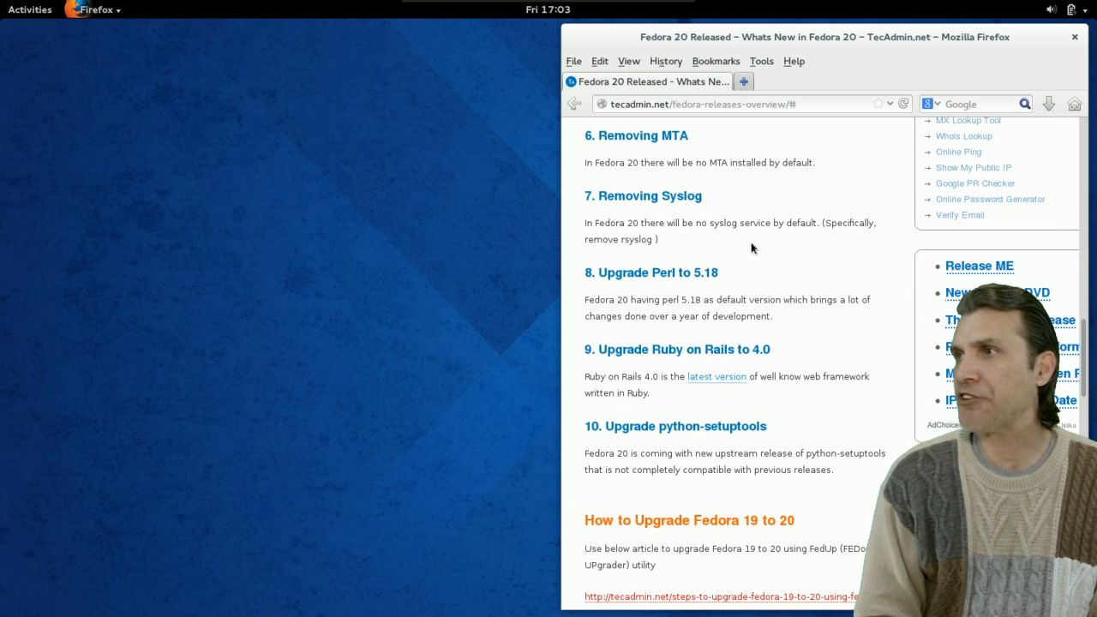
{"action": "scroll", "scroll_direction": "down", "scroll_amount": 3}
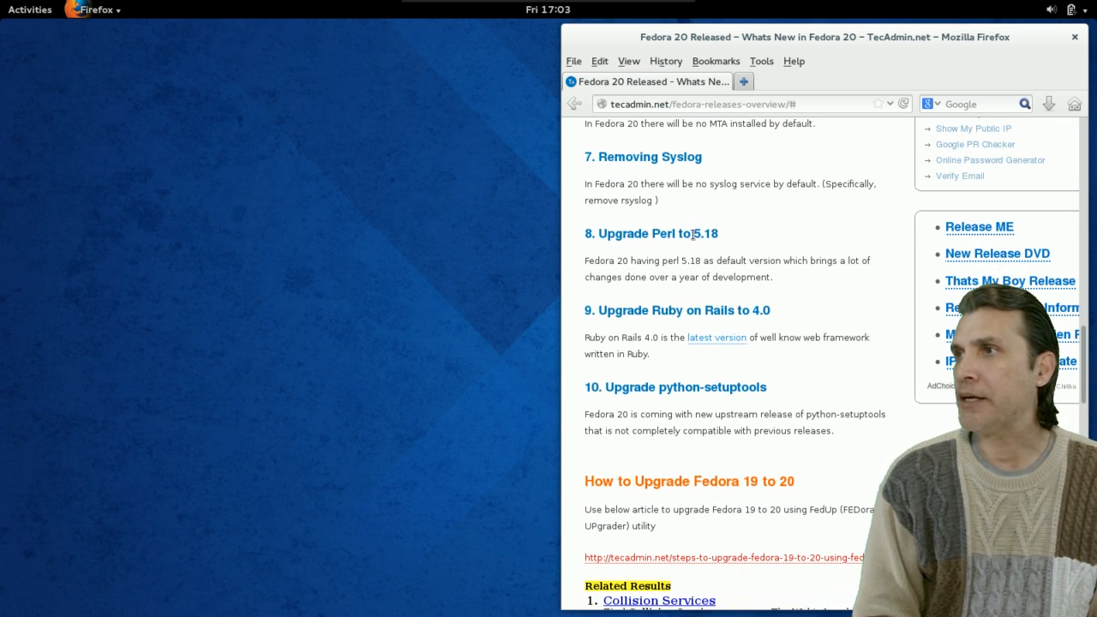
{"action": "mouse_move", "coordinate": [677, 324]}
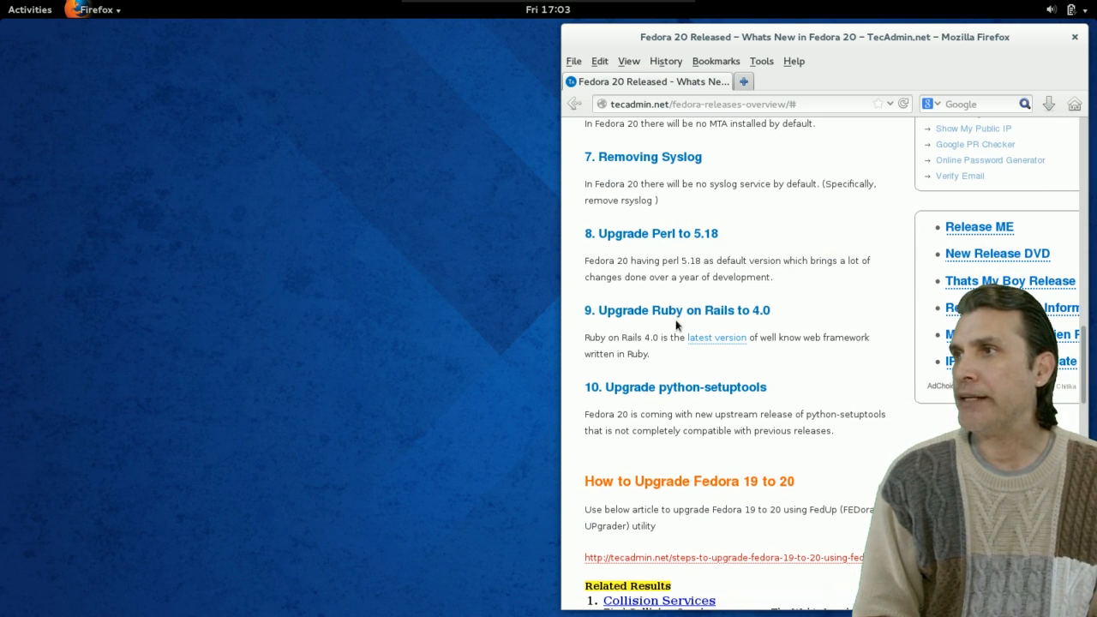
{"action": "mouse_move", "coordinate": [615, 390]}
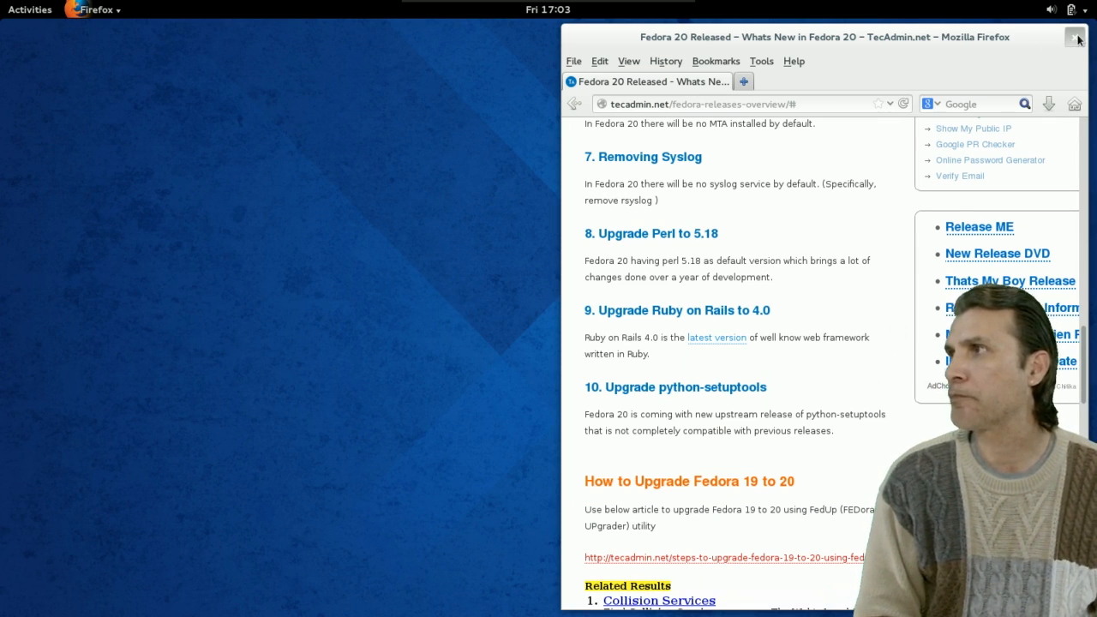
Step: Close the Firefox window, leaving the empty GNOME desktop
{"action": "left_click", "coordinate": [1079, 38]}
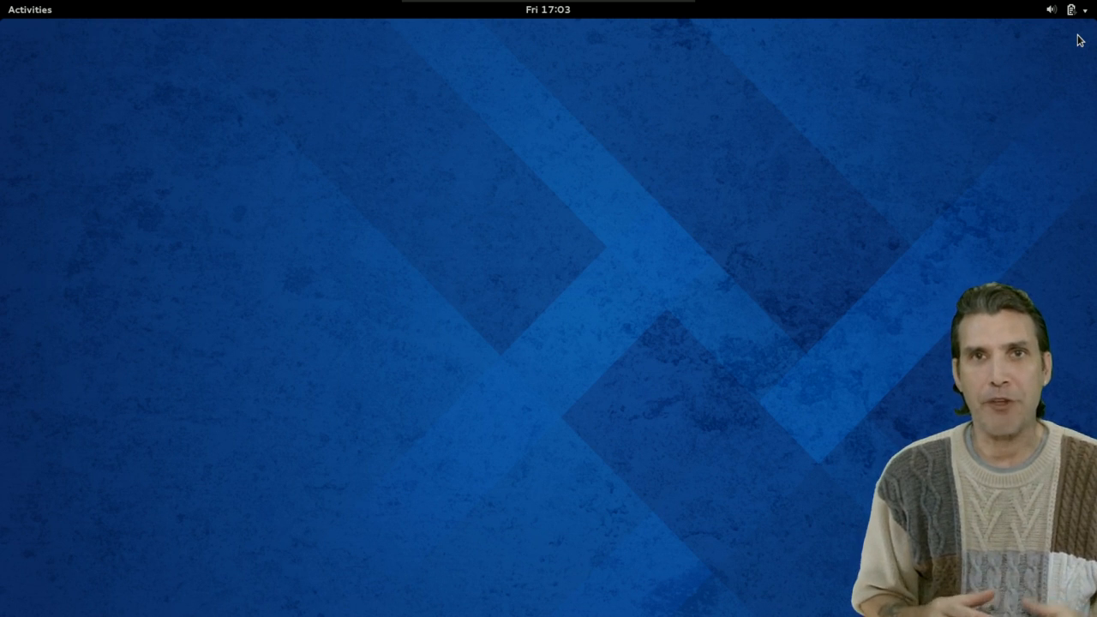
{"action": "mouse_move", "coordinate": [971, 204]}
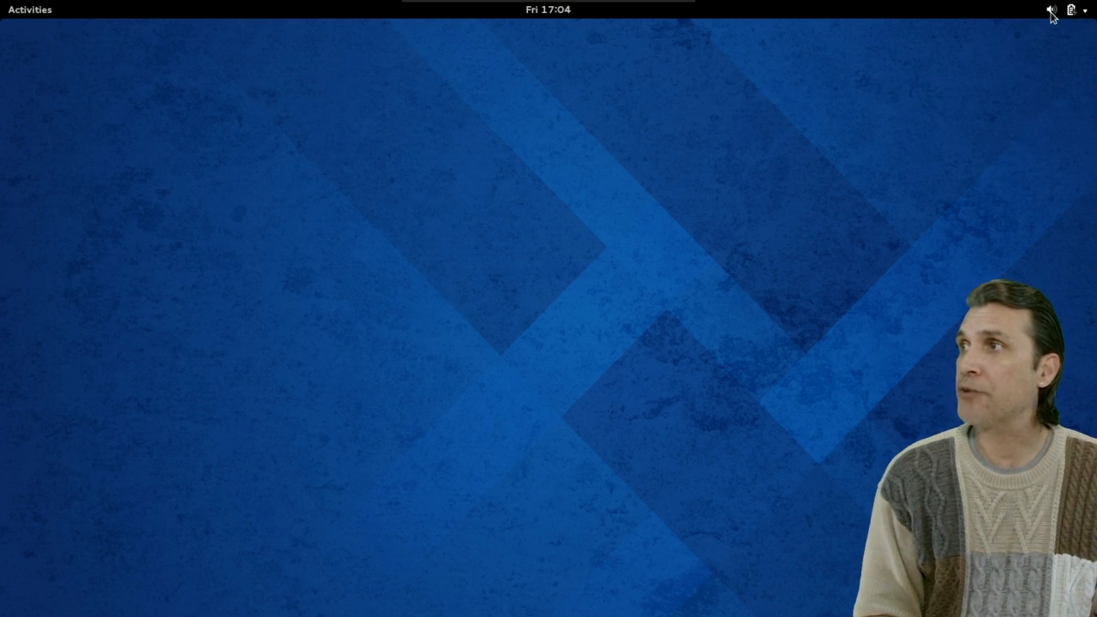
Step: Launch Settings from the system status menu at the top-right of the panel
{"action": "left_click", "coordinate": [1052, 10]}
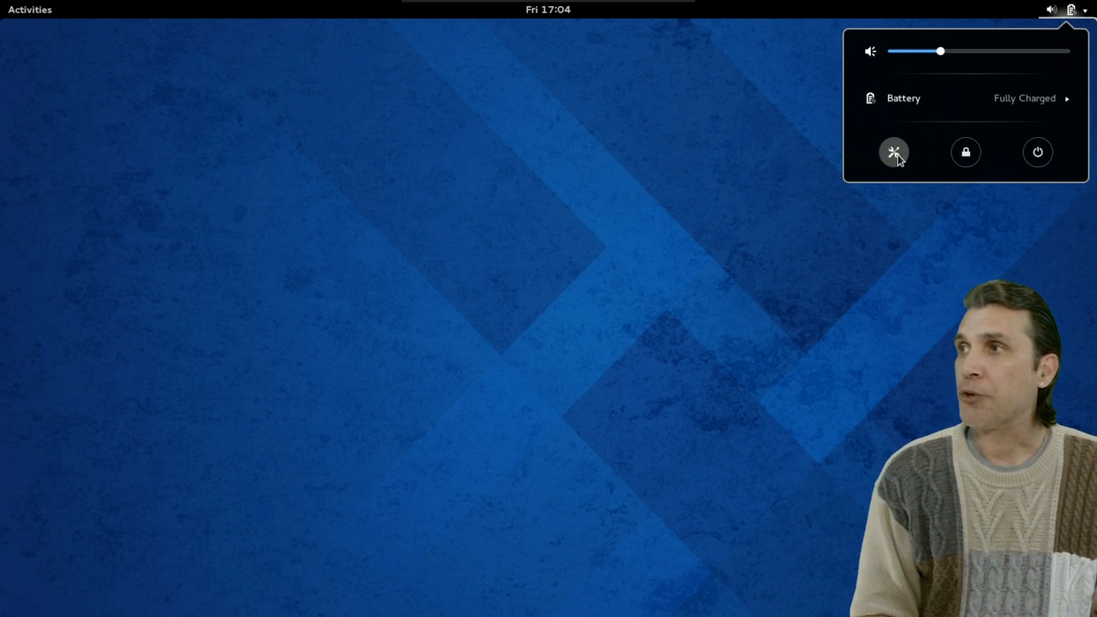
{"action": "left_click", "coordinate": [894, 150]}
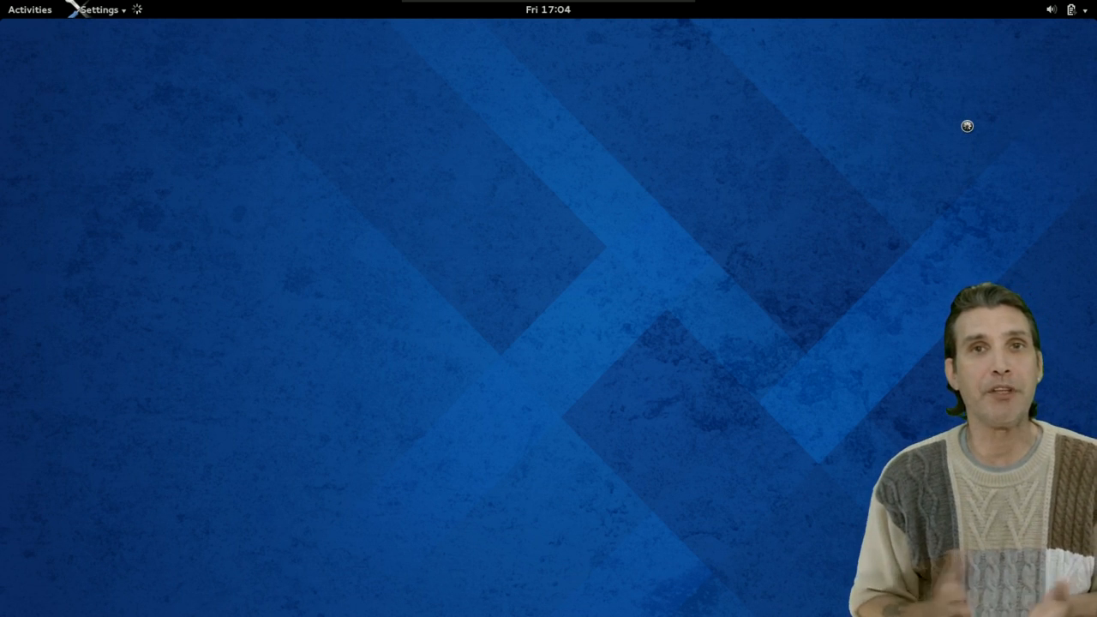
Step: Wait for the Settings window and look over the All Settings panel icons
{"action": "left_click", "coordinate": [98, 10]}
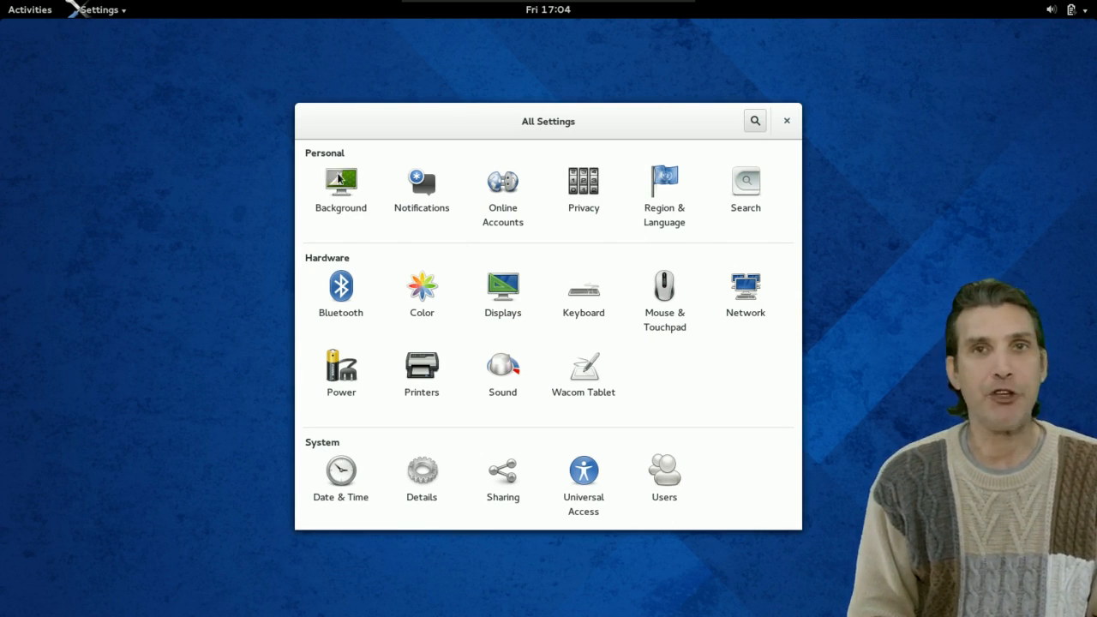
{"action": "mouse_move", "coordinate": [428, 192]}
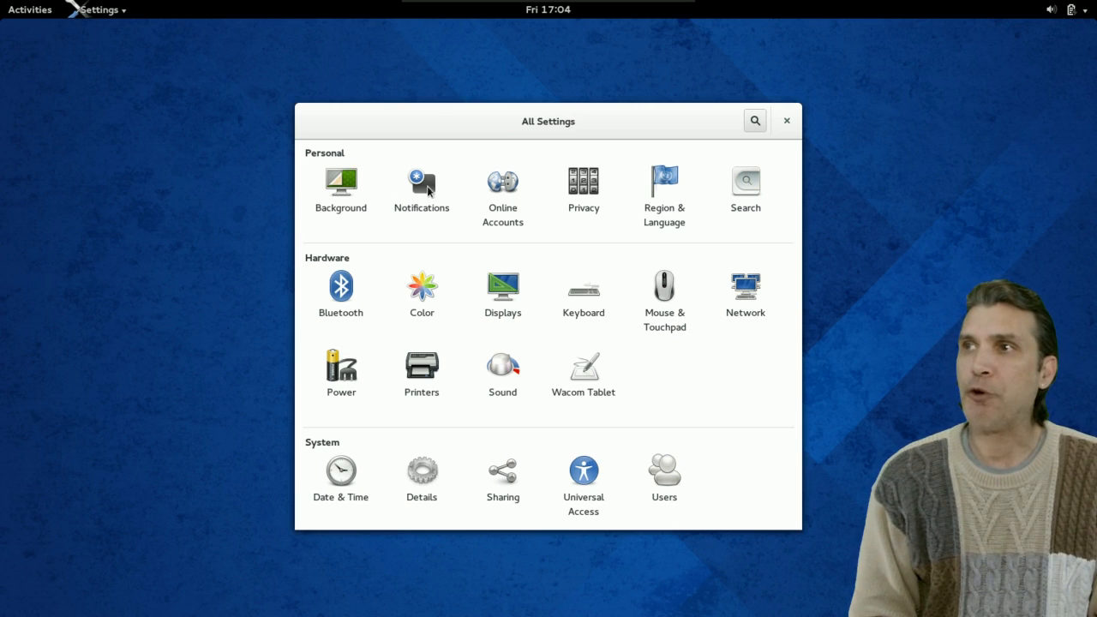
{"action": "mouse_move", "coordinate": [551, 192]}
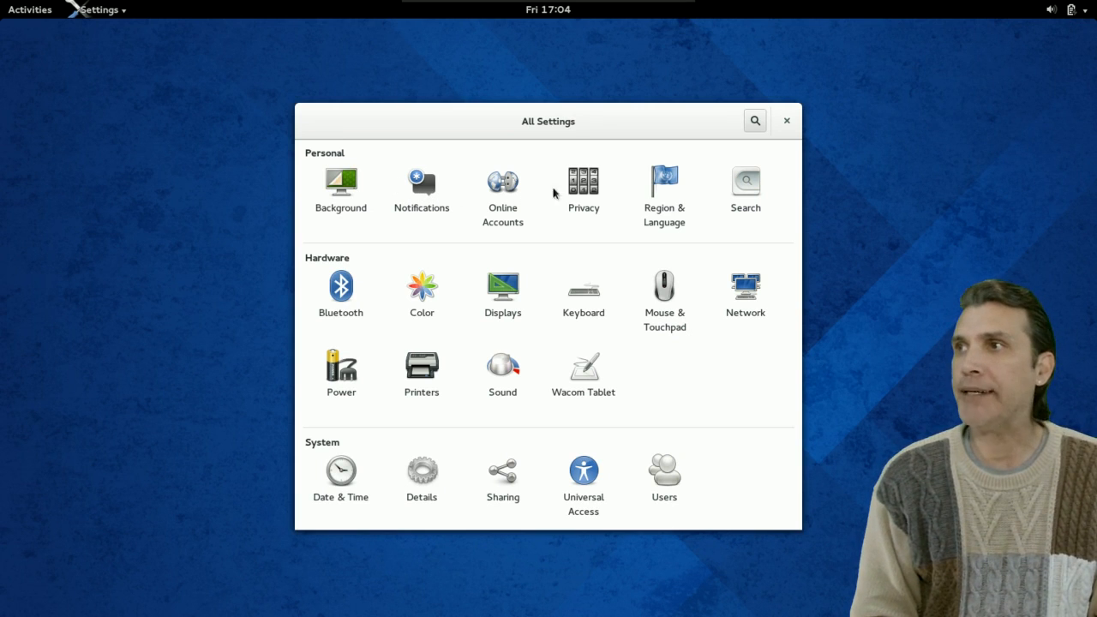
{"action": "mouse_move", "coordinate": [679, 185]}
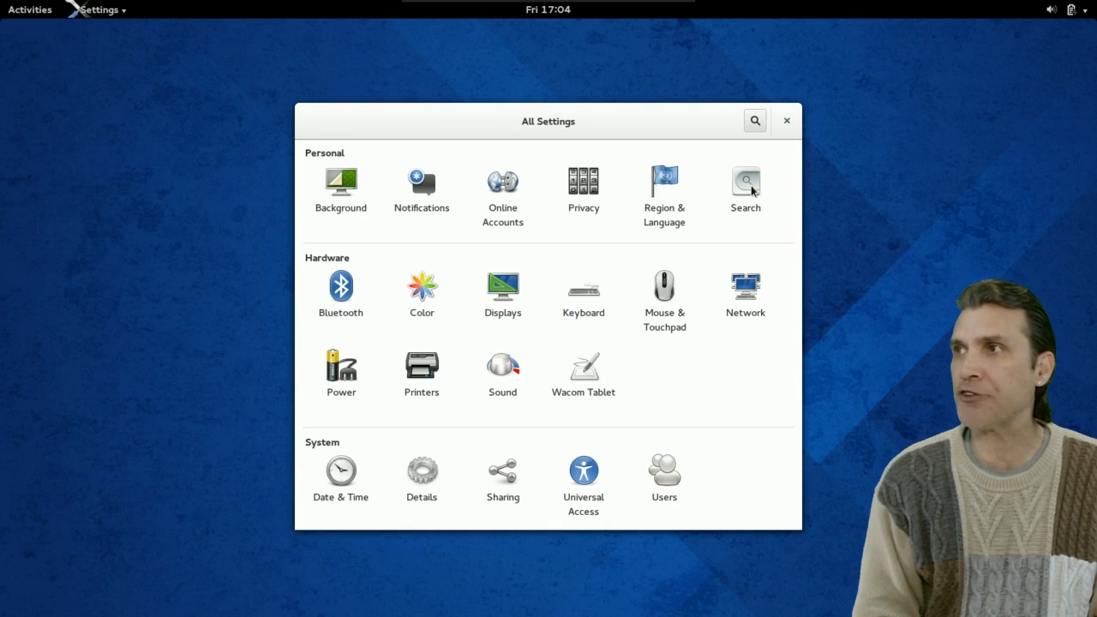
{"action": "mouse_move", "coordinate": [360, 311]}
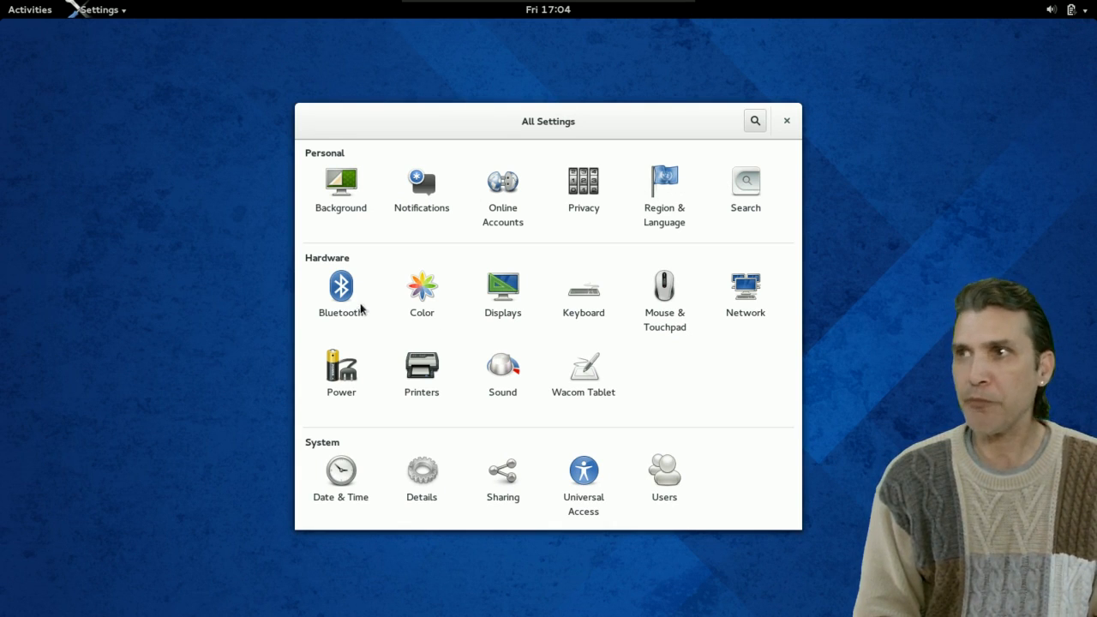
{"action": "mouse_move", "coordinate": [332, 374]}
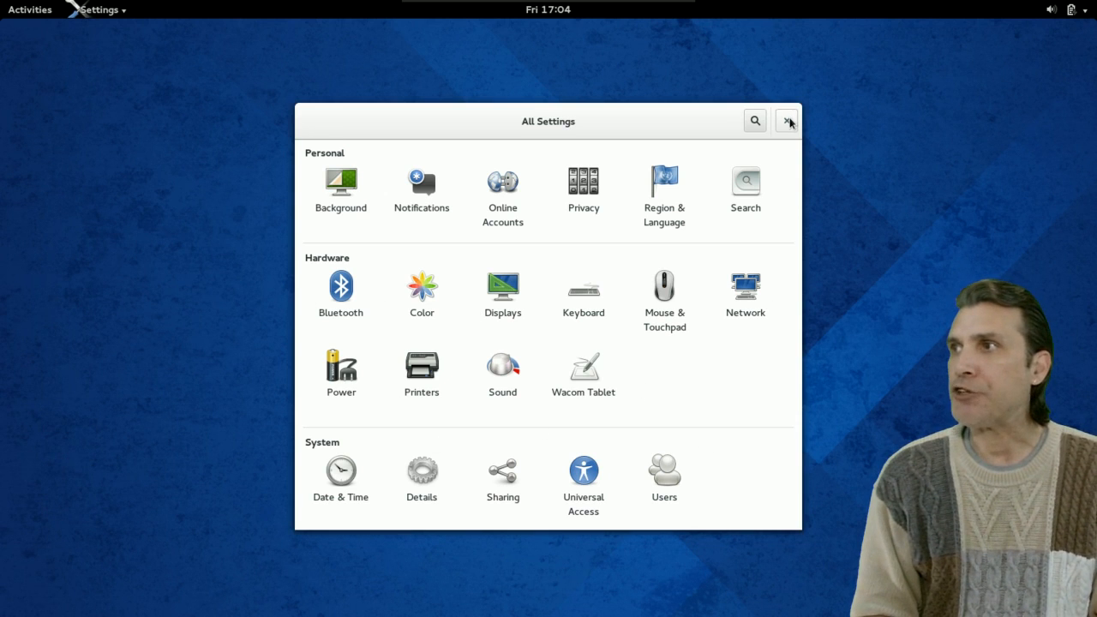
Step: Close Settings, view the calendar for Friday January 3, 2014 from the clock, then dismiss it
{"action": "left_click", "coordinate": [786, 120]}
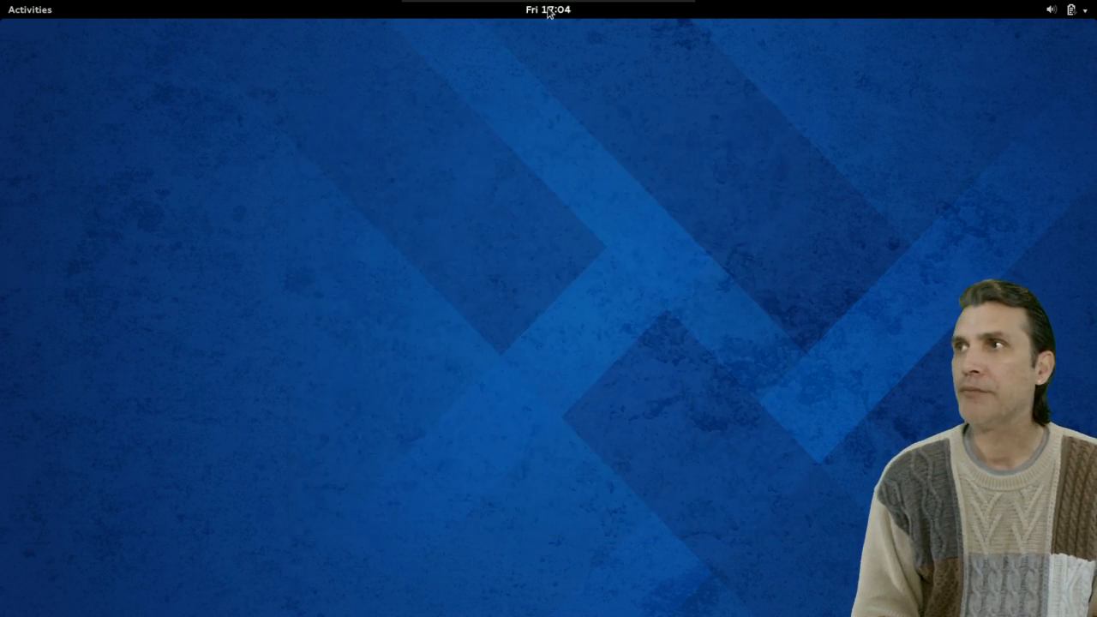
{"action": "left_click", "coordinate": [548, 10]}
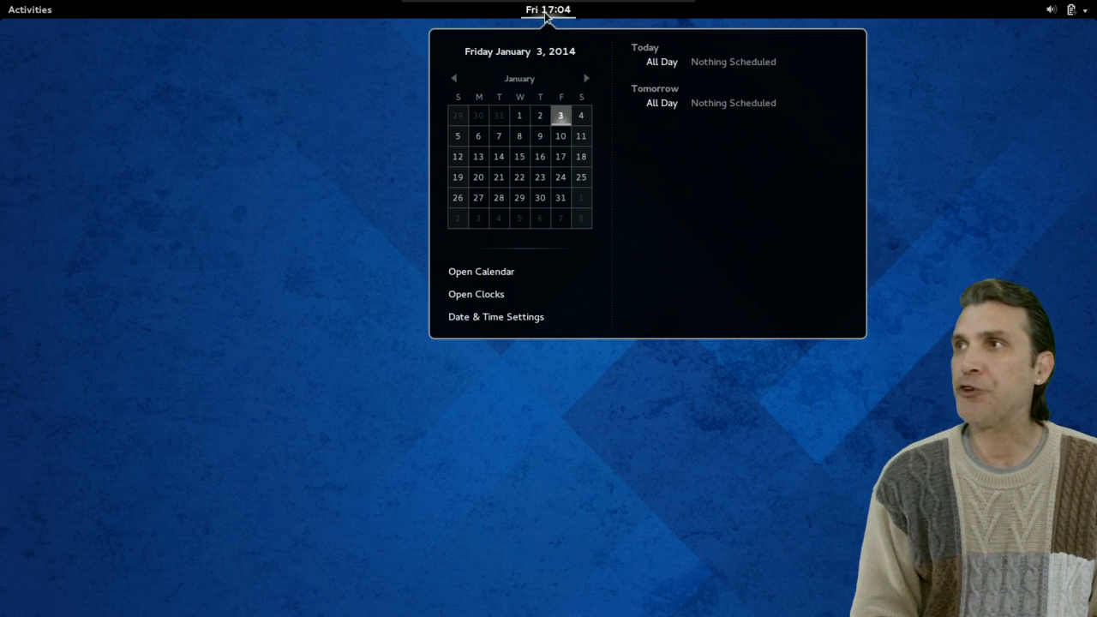
{"action": "mouse_move", "coordinate": [701, 67]}
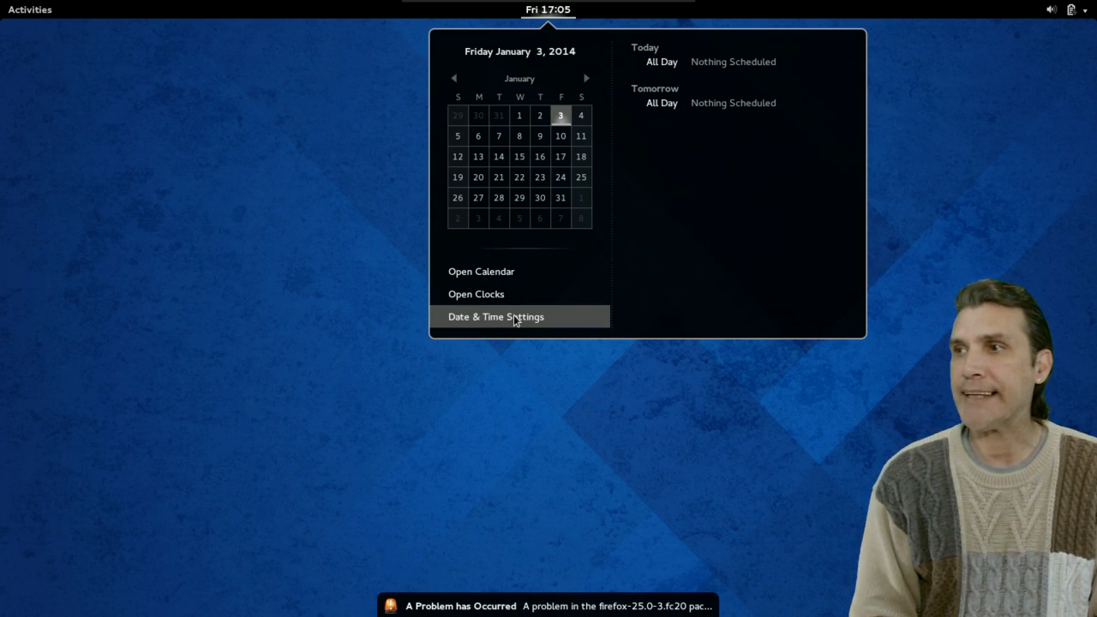
{"action": "left_click", "coordinate": [549, 11]}
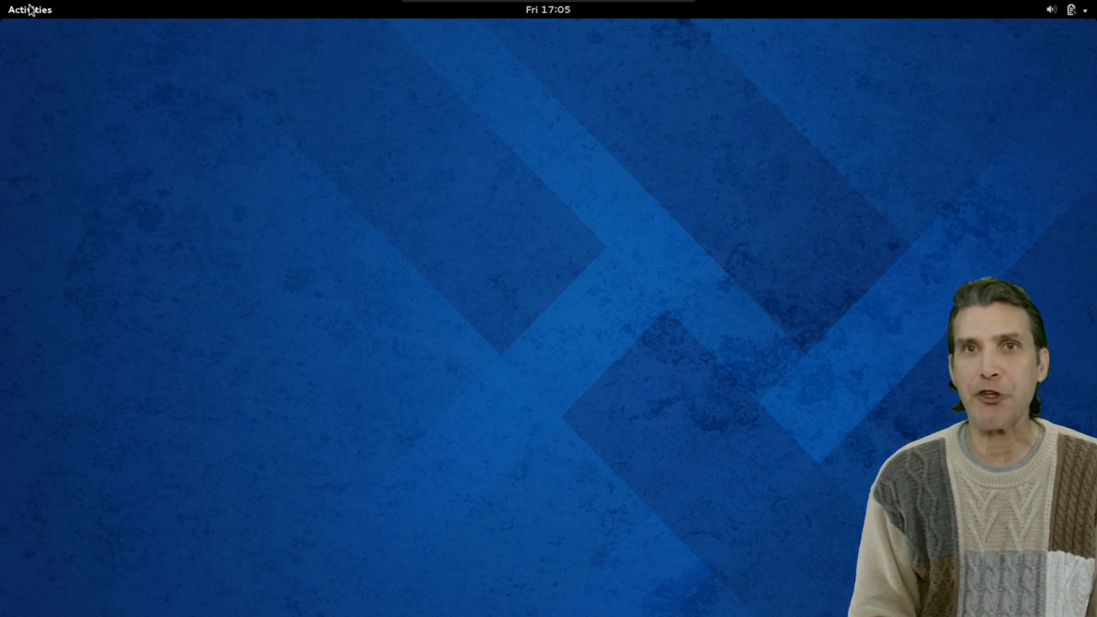
Step: Bring up the Activities overview with the dash of favourite apps and search field
{"action": "left_click", "coordinate": [29, 10]}
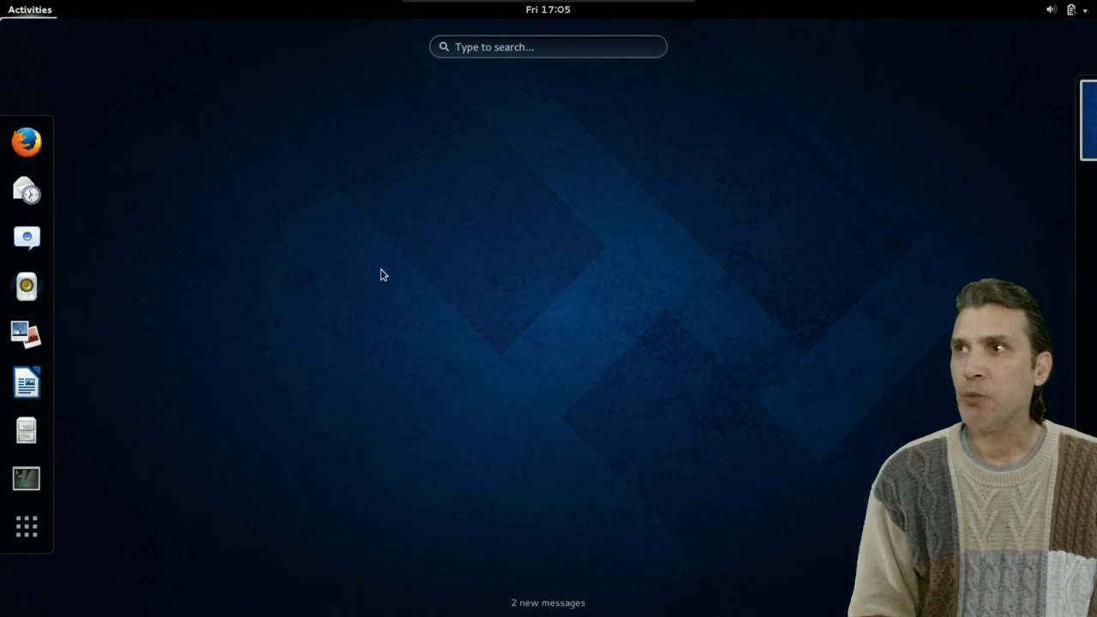
{"action": "mouse_move", "coordinate": [702, 422]}
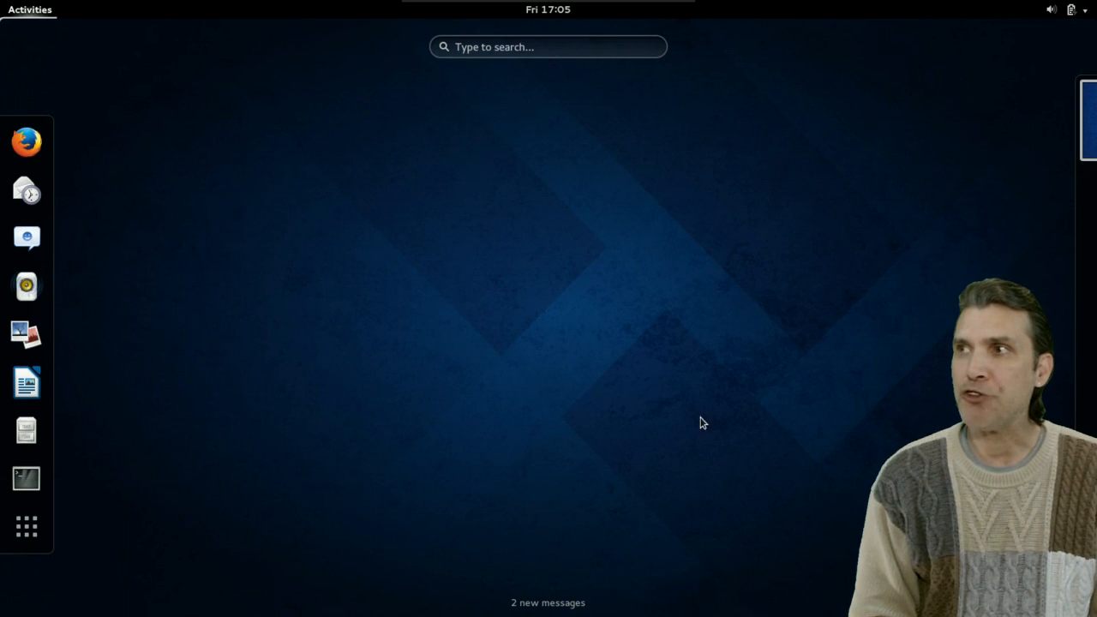
{"action": "mouse_move", "coordinate": [169, 230]}
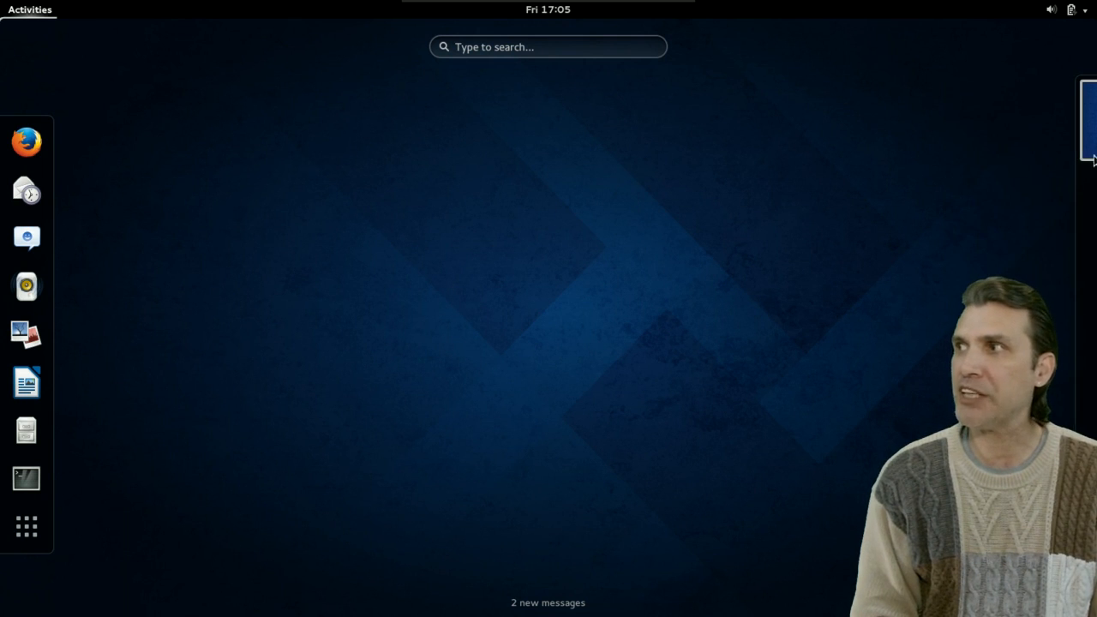
{"action": "mouse_move", "coordinate": [154, 203]}
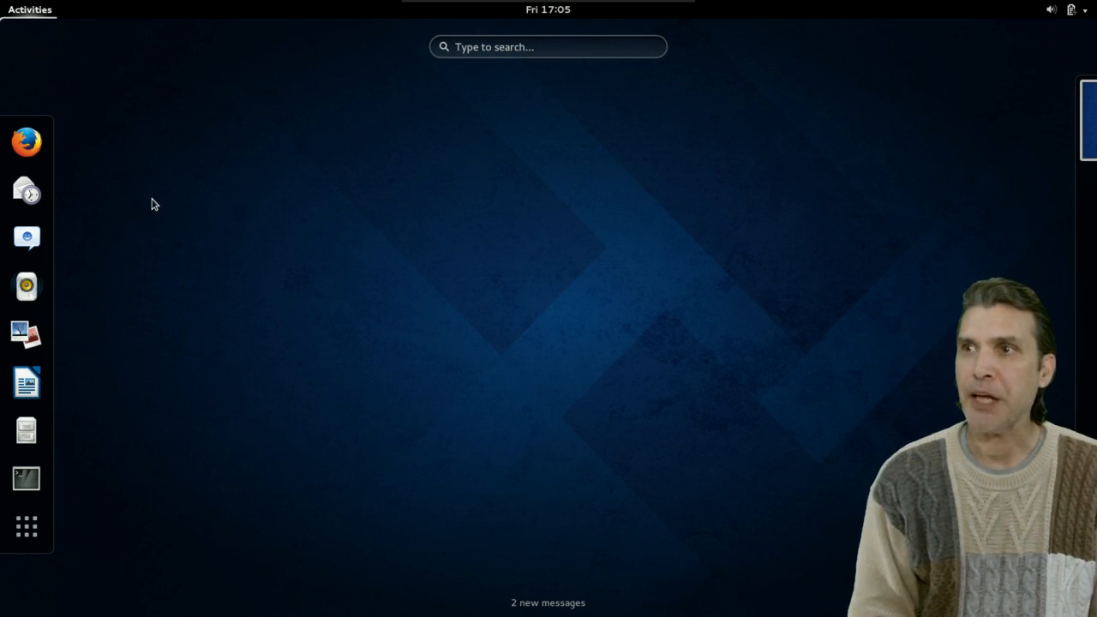
{"action": "mouse_move", "coordinate": [27, 141]}
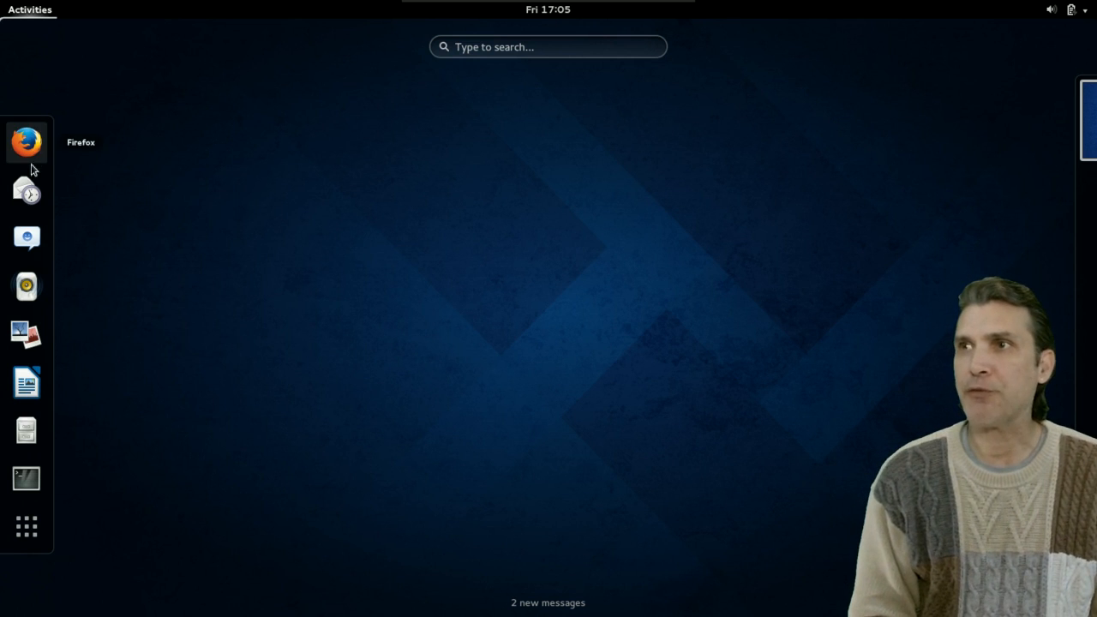
{"action": "mouse_move", "coordinate": [27, 238]}
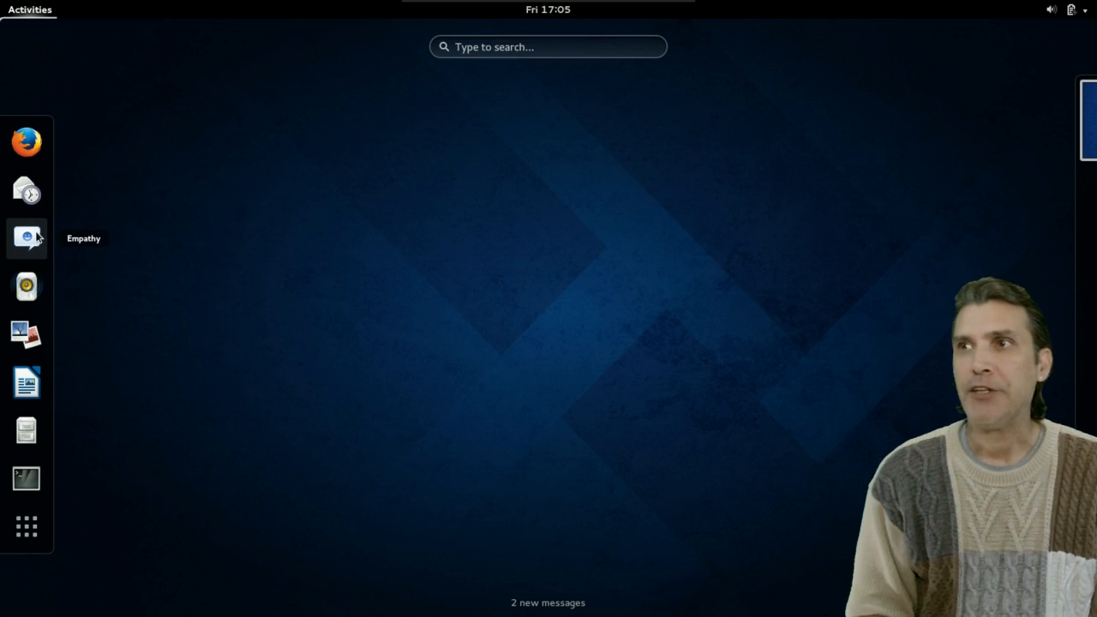
{"action": "mouse_move", "coordinate": [27, 285]}
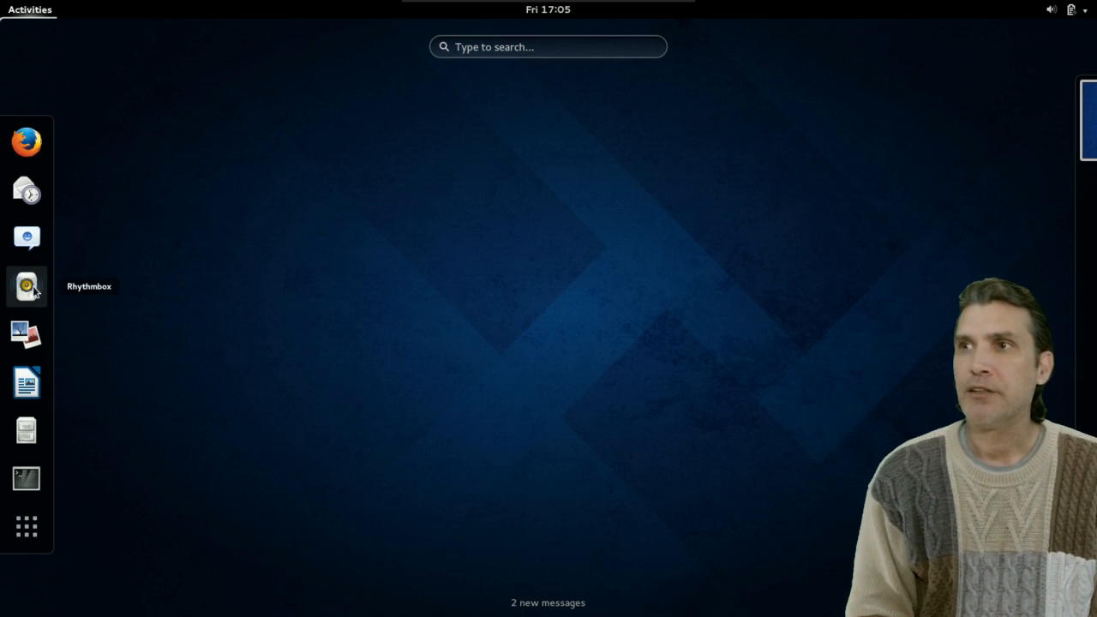
{"action": "mouse_move", "coordinate": [27, 333]}
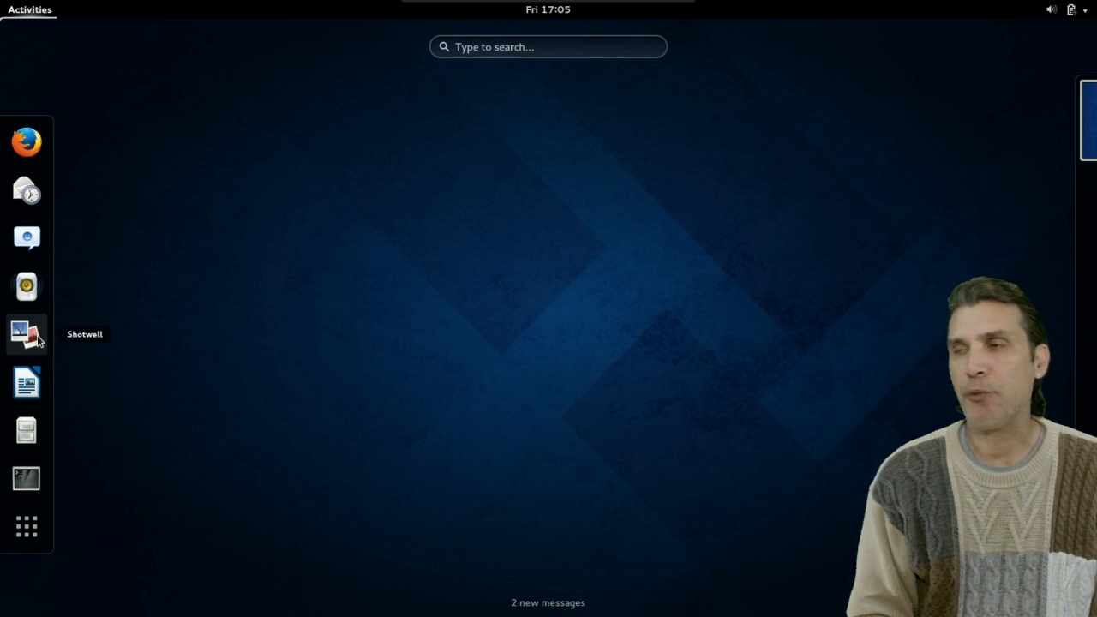
{"action": "mouse_move", "coordinate": [28, 382]}
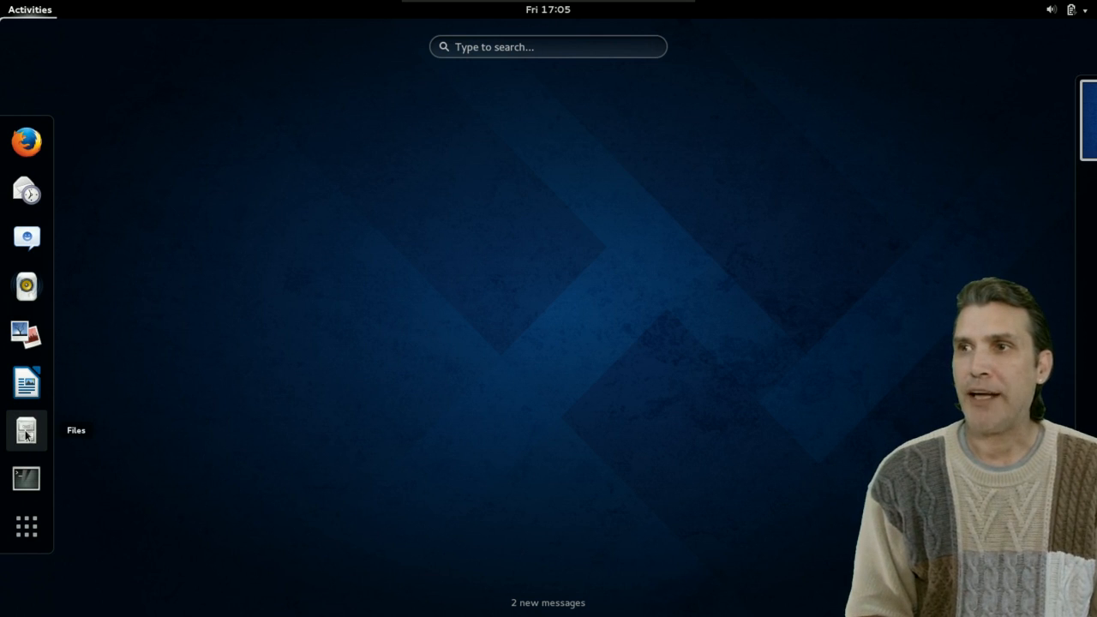
{"action": "mouse_move", "coordinate": [26, 478]}
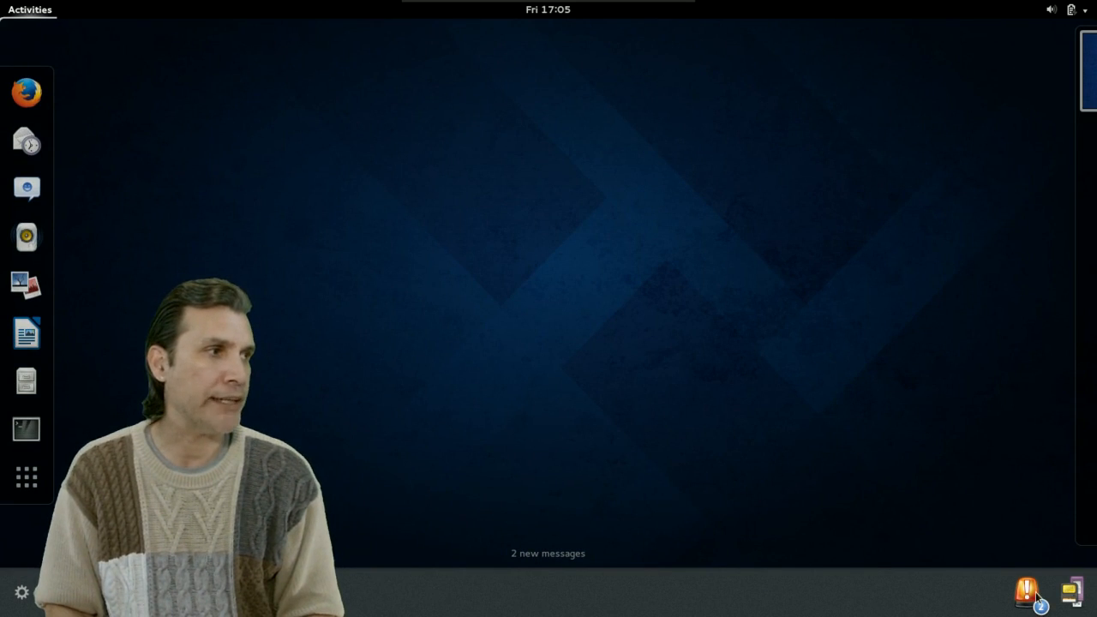
Step: Toggle Notifications off and back on in the tray options, then show the VBOXADDITIONS Removable Devices notification
{"action": "left_click", "coordinate": [1027, 593]}
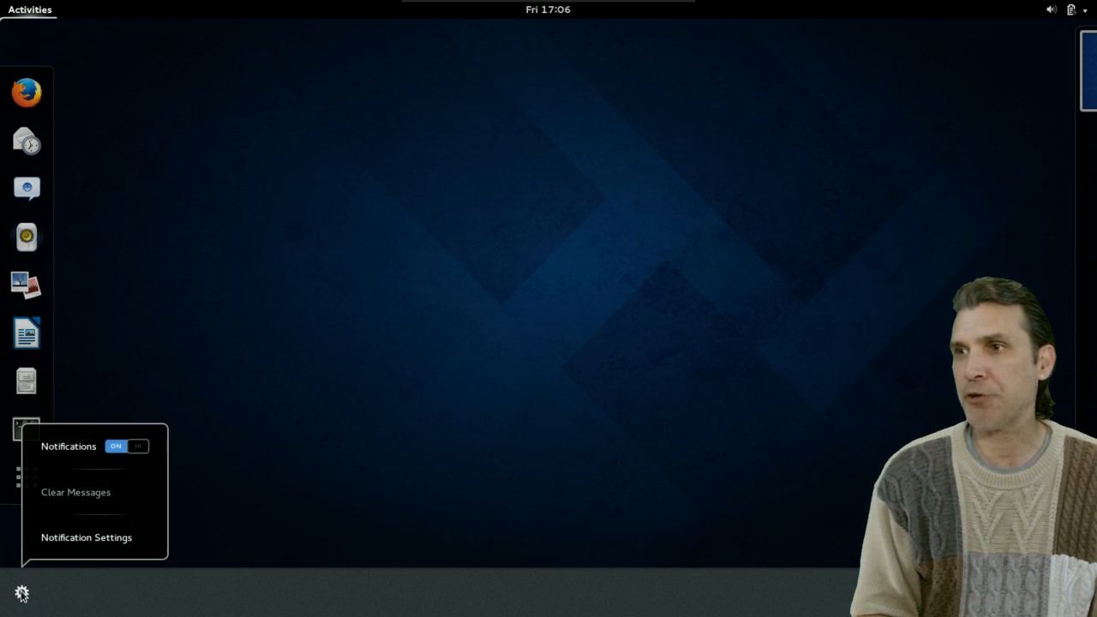
{"action": "left_click", "coordinate": [127, 445]}
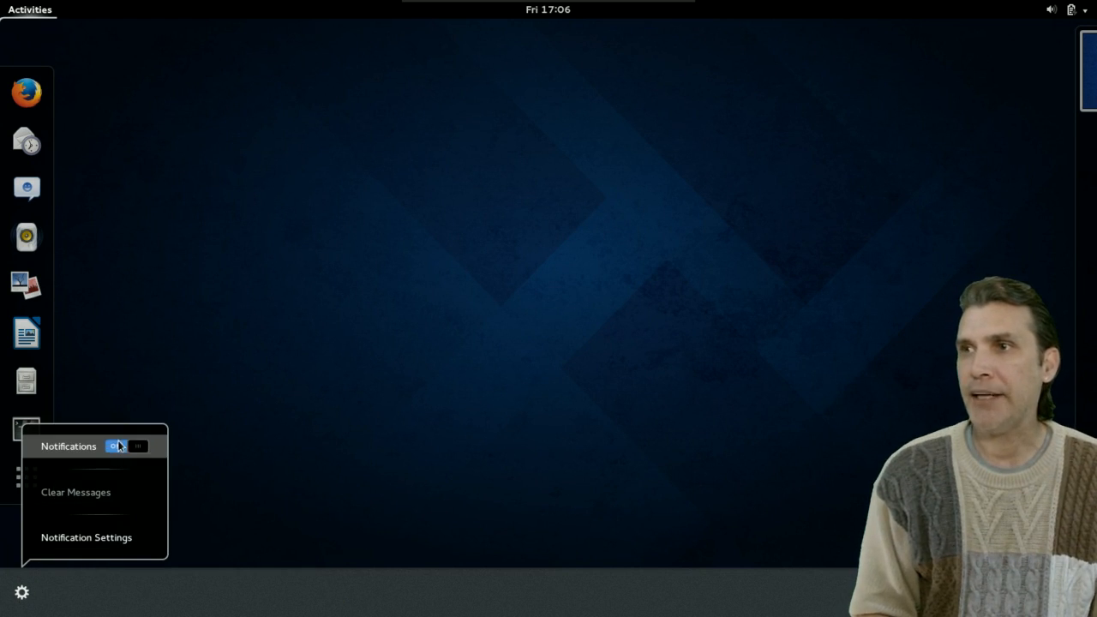
{"action": "left_click", "coordinate": [127, 446]}
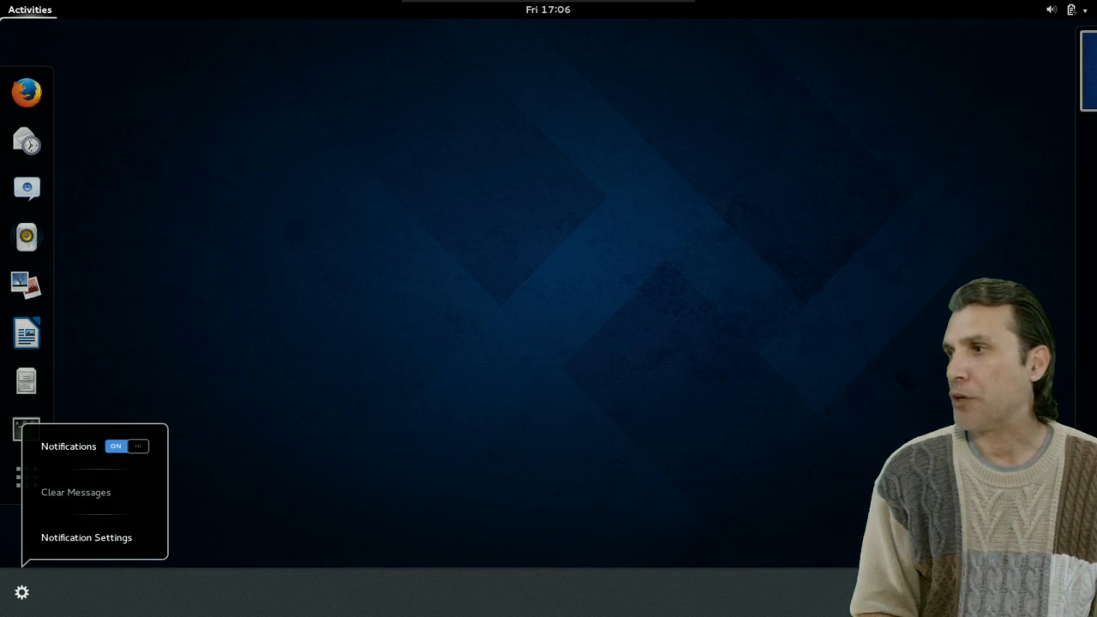
{"action": "left_click", "coordinate": [1069, 591]}
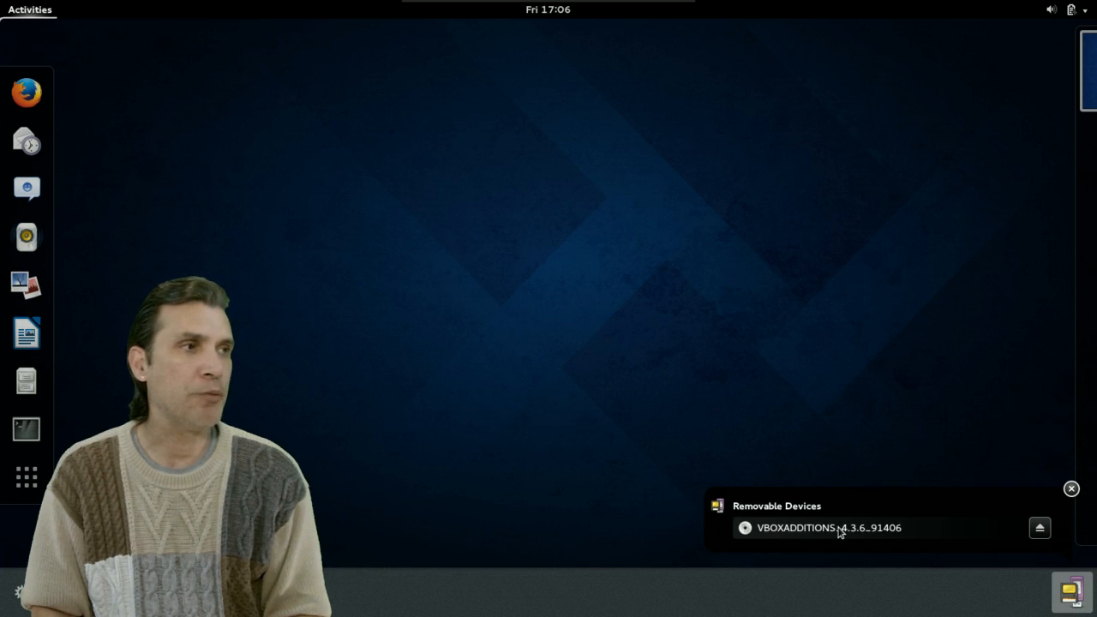
{"action": "mouse_move", "coordinate": [1078, 504]}
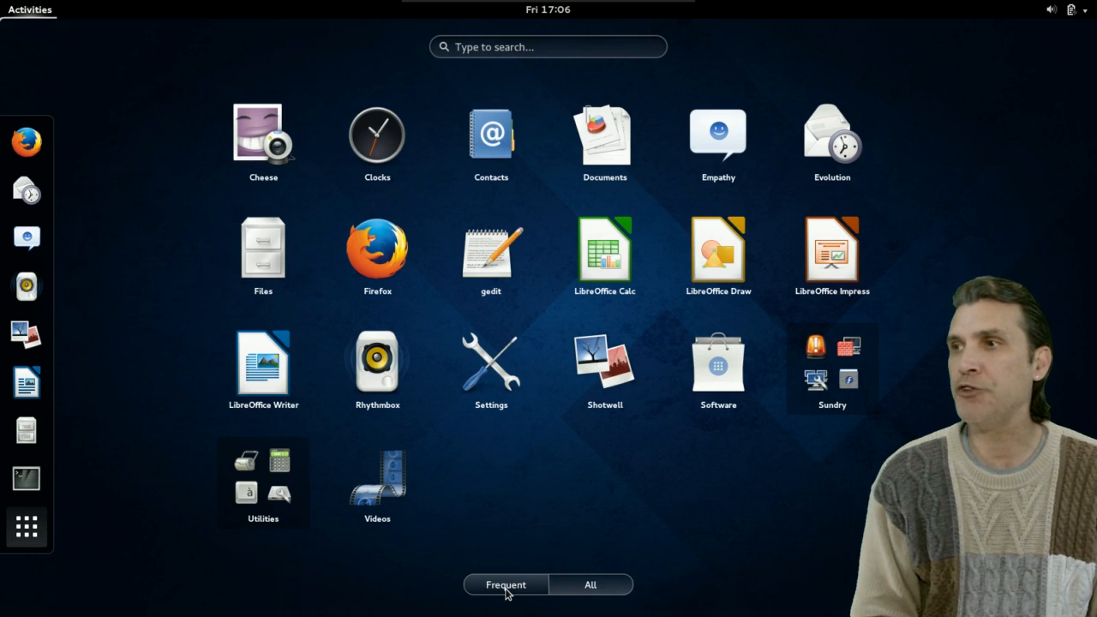
Step: Compare the Frequent and All application grids, then reveal the Sundry folder's utilities
{"action": "left_click", "coordinate": [503, 584]}
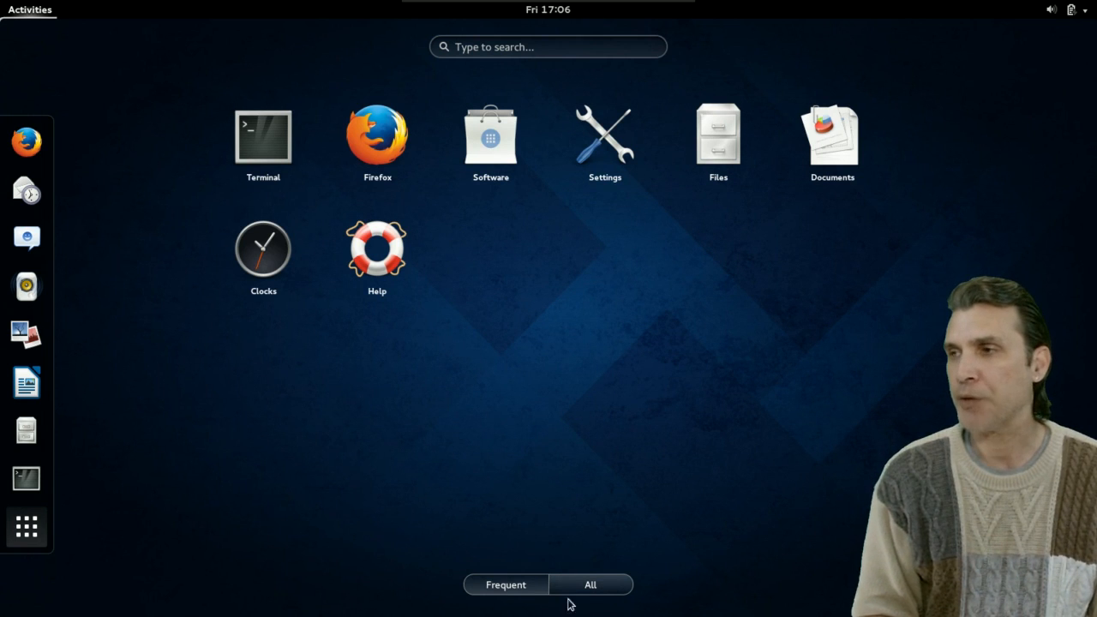
{"action": "left_click", "coordinate": [590, 584]}
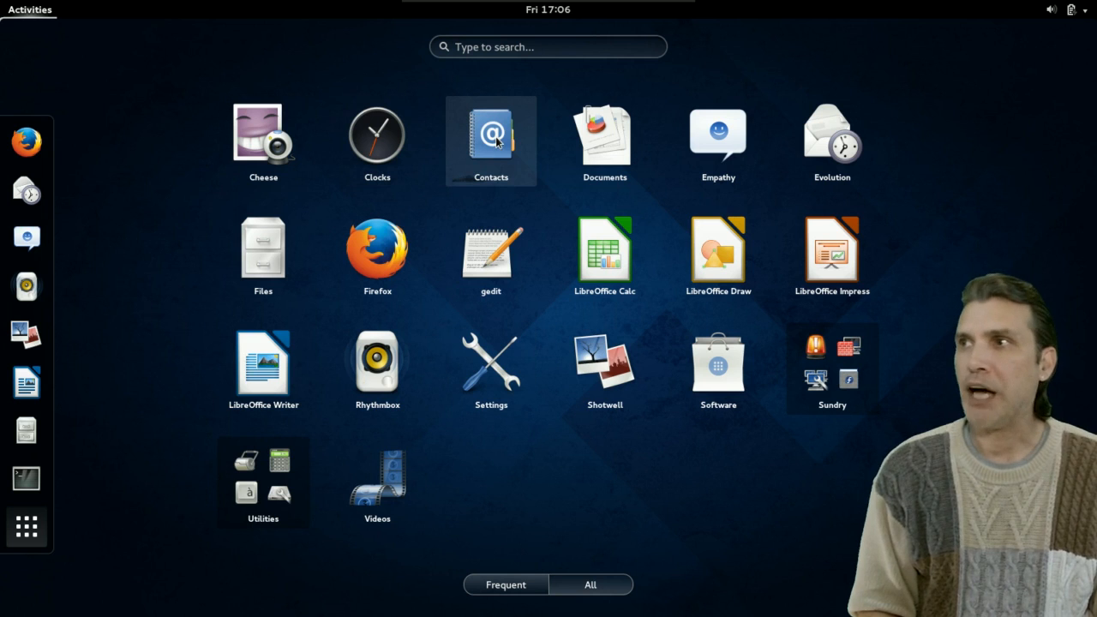
{"action": "mouse_move", "coordinate": [604, 137]}
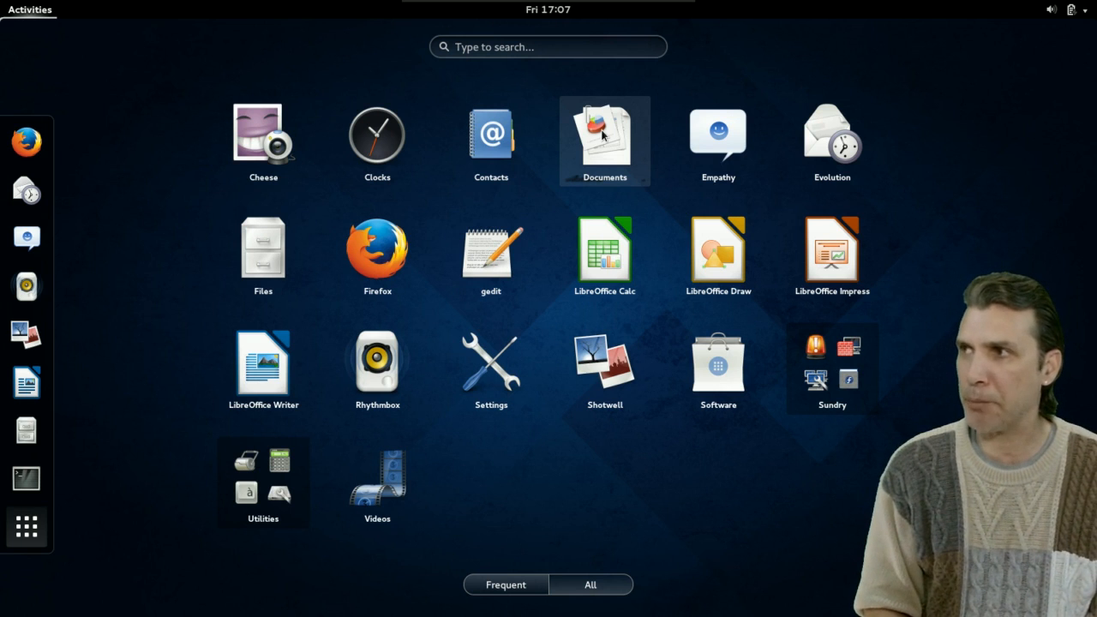
{"action": "mouse_move", "coordinate": [831, 140]}
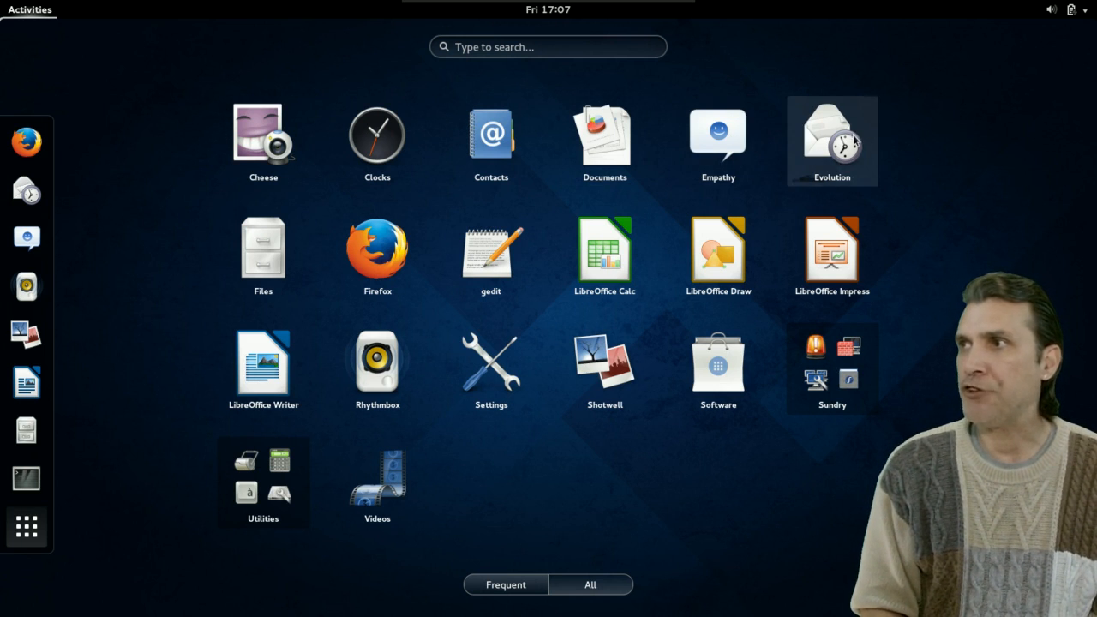
{"action": "mouse_move", "coordinate": [264, 254]}
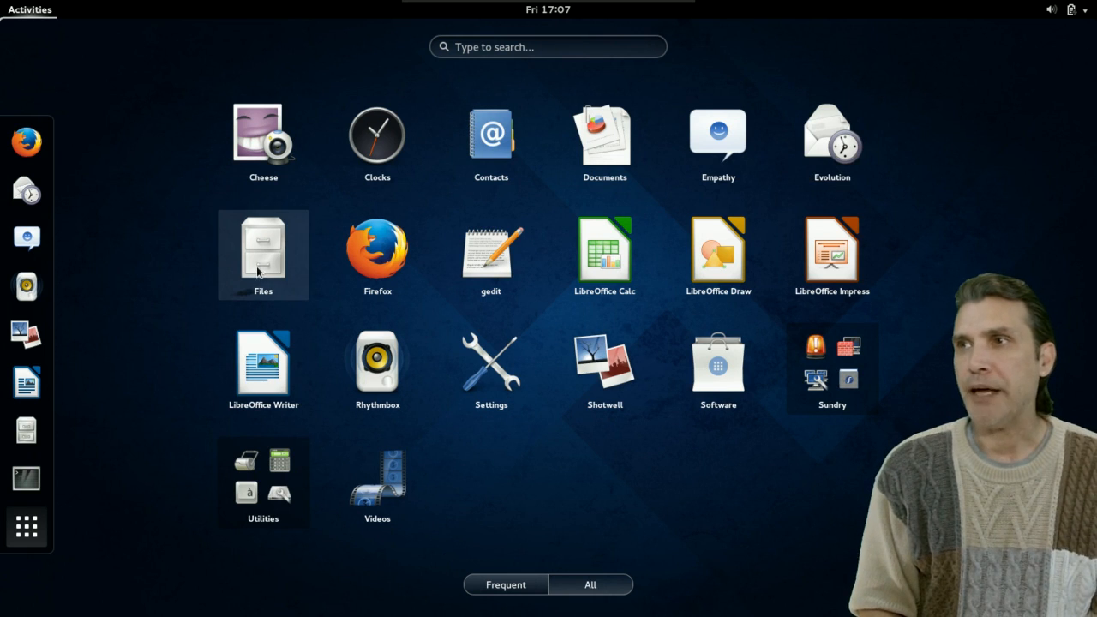
{"action": "mouse_move", "coordinate": [377, 254]}
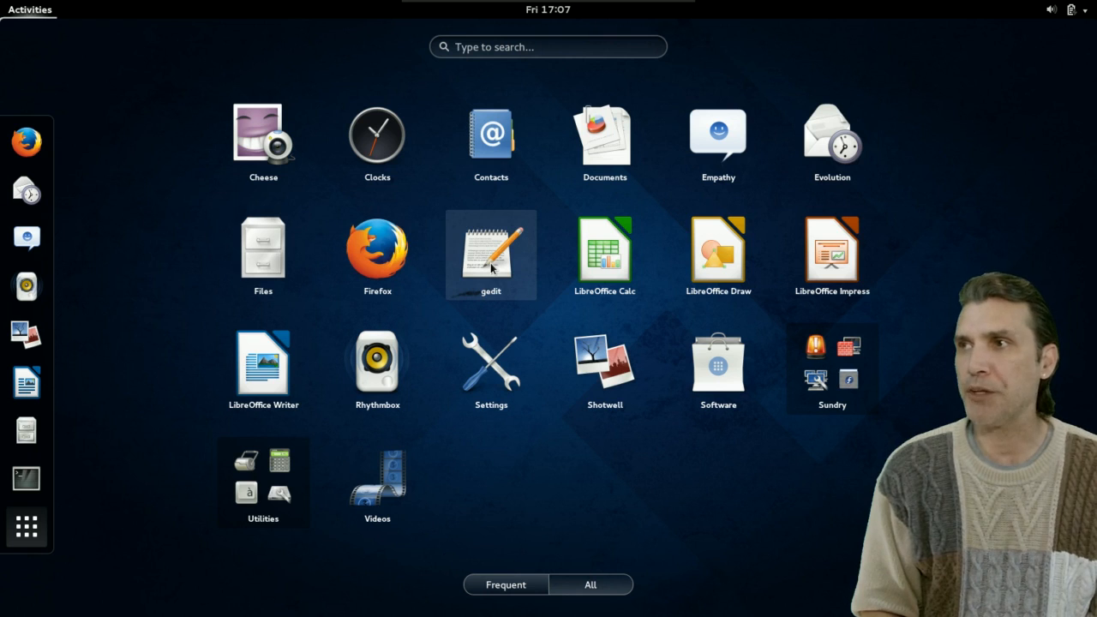
{"action": "mouse_move", "coordinate": [672, 285]}
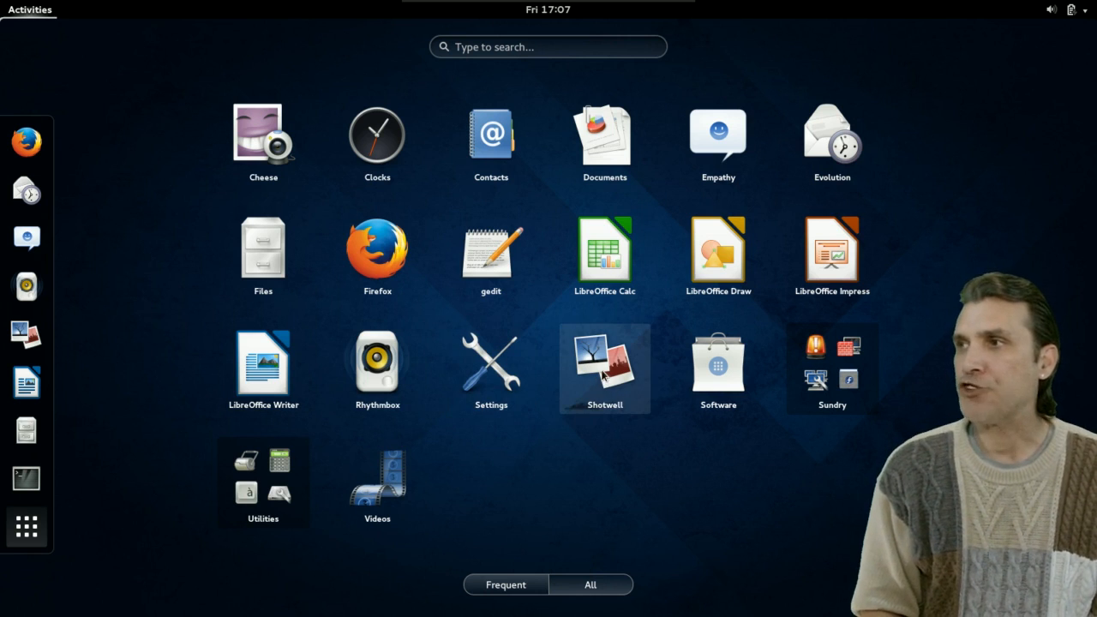
{"action": "mouse_move", "coordinate": [718, 368]}
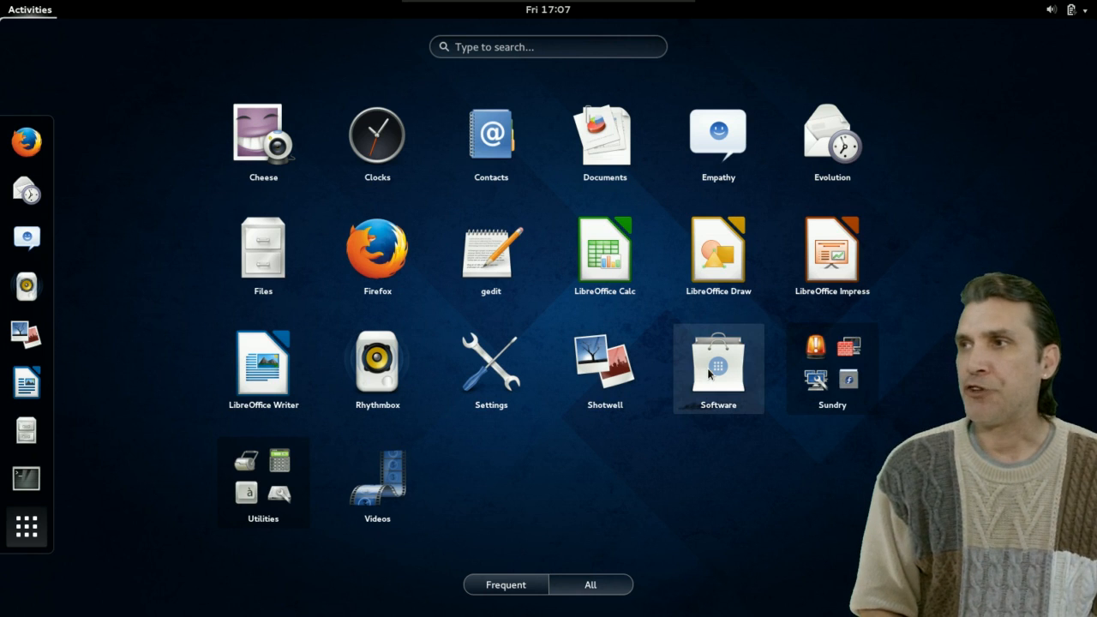
{"action": "mouse_move", "coordinate": [850, 358]}
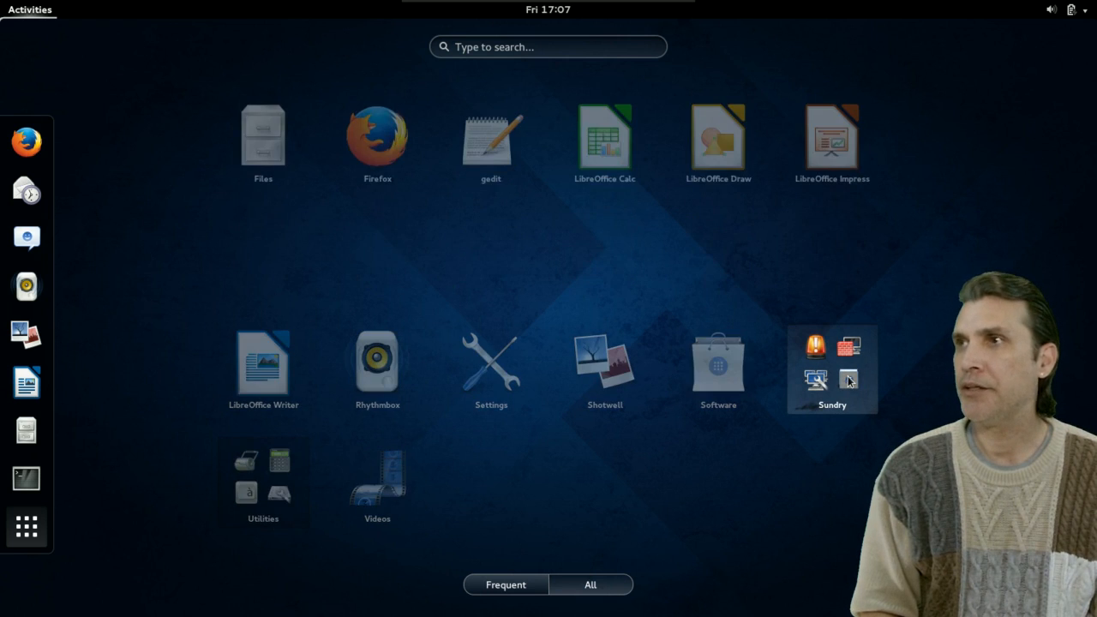
{"action": "left_click", "coordinate": [832, 369]}
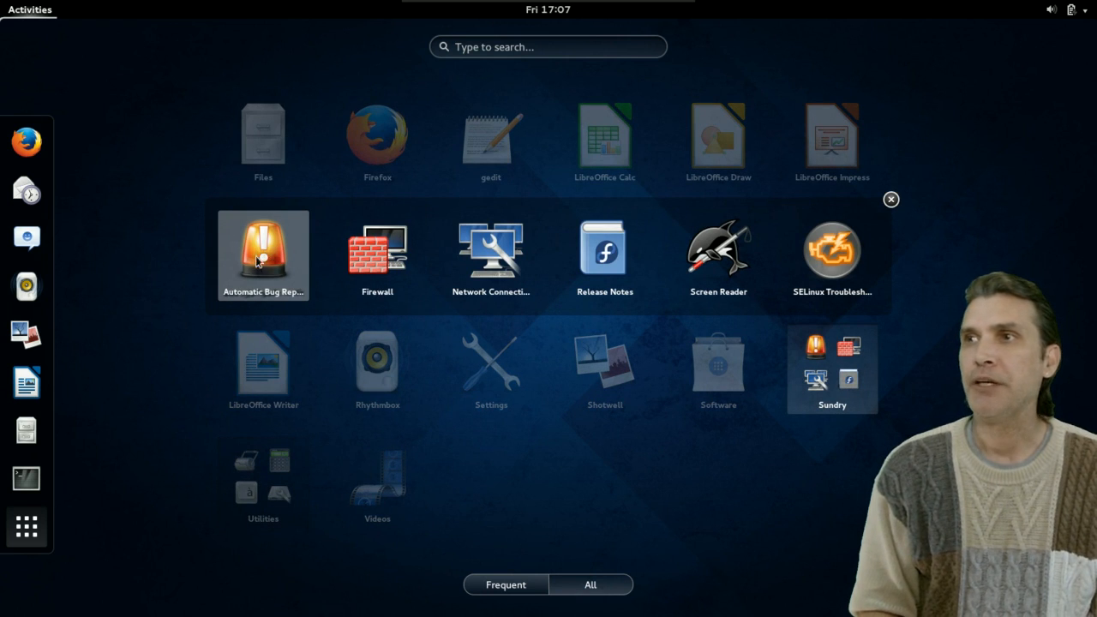
{"action": "mouse_move", "coordinate": [394, 261]}
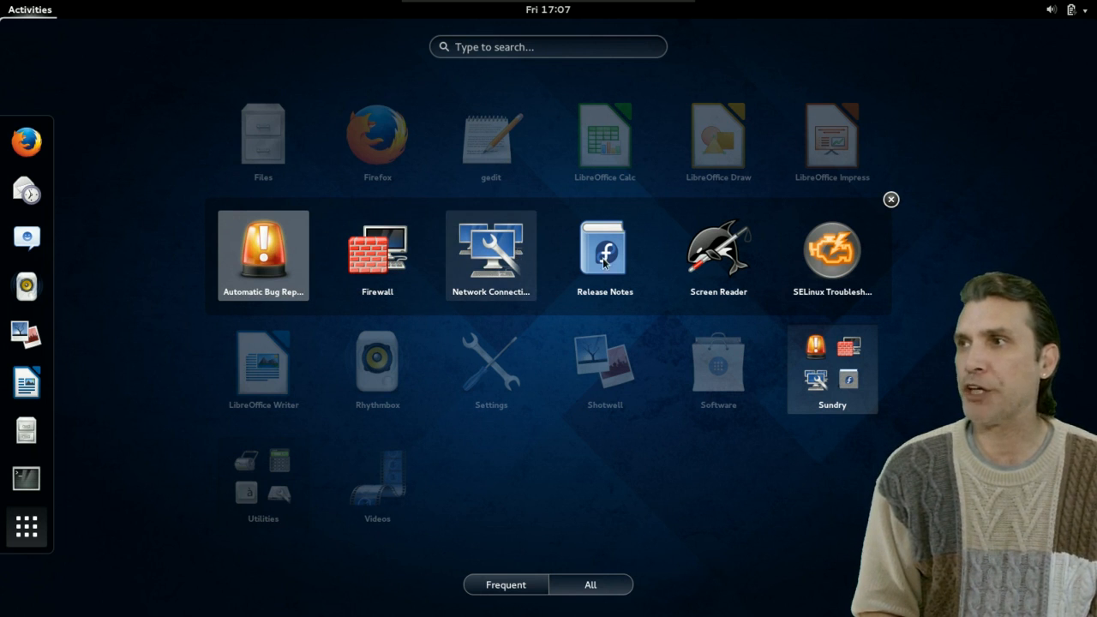
{"action": "mouse_move", "coordinate": [604, 248]}
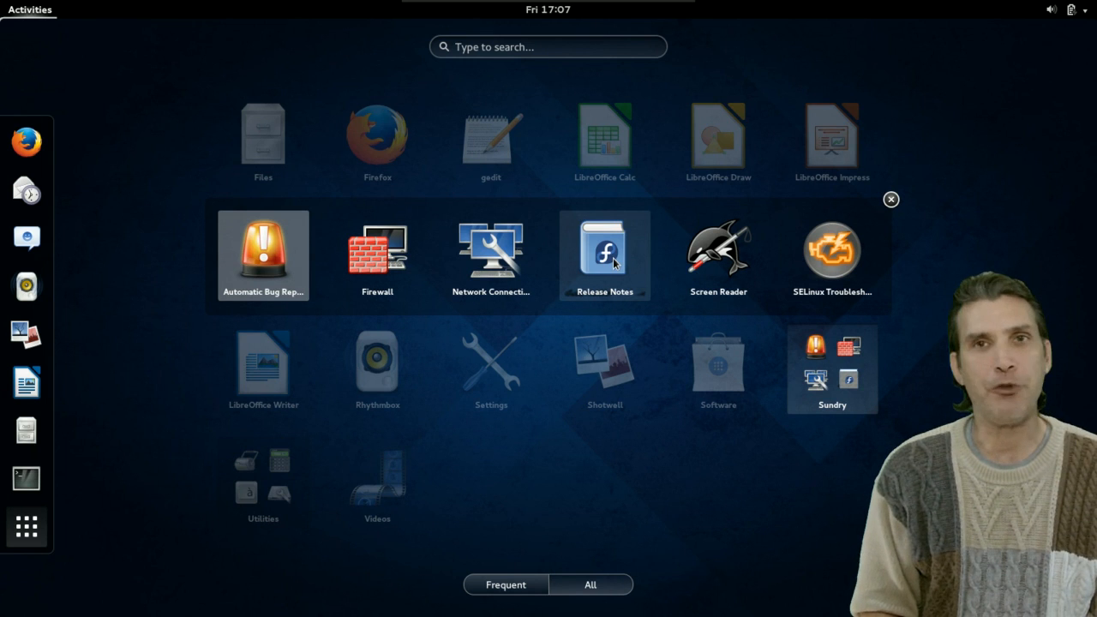
{"action": "mouse_move", "coordinate": [718, 248]}
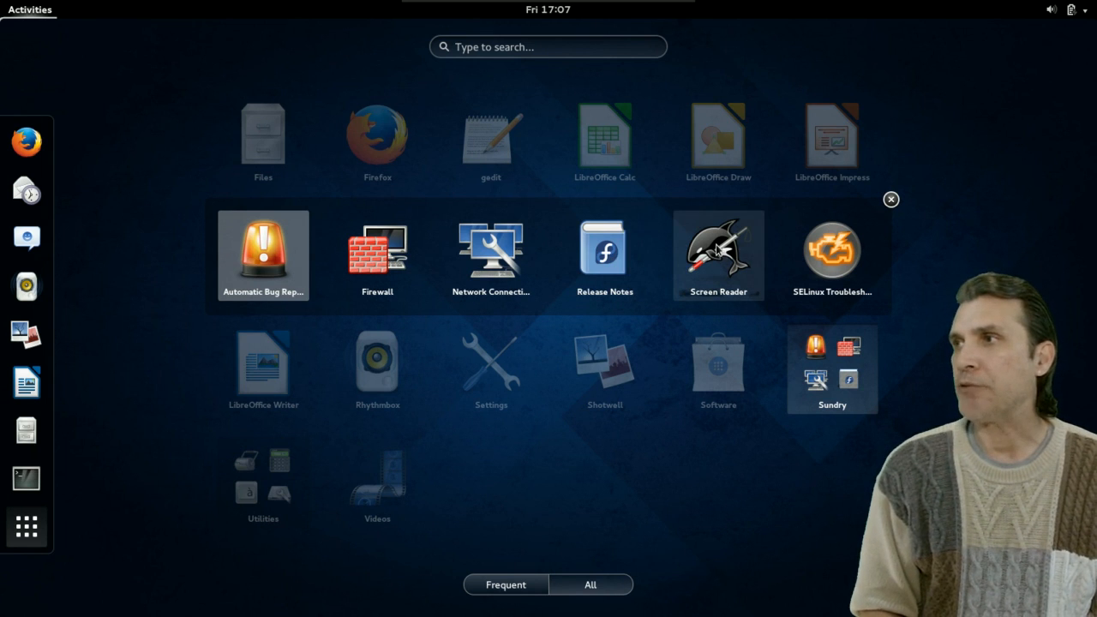
{"action": "mouse_move", "coordinate": [831, 250]}
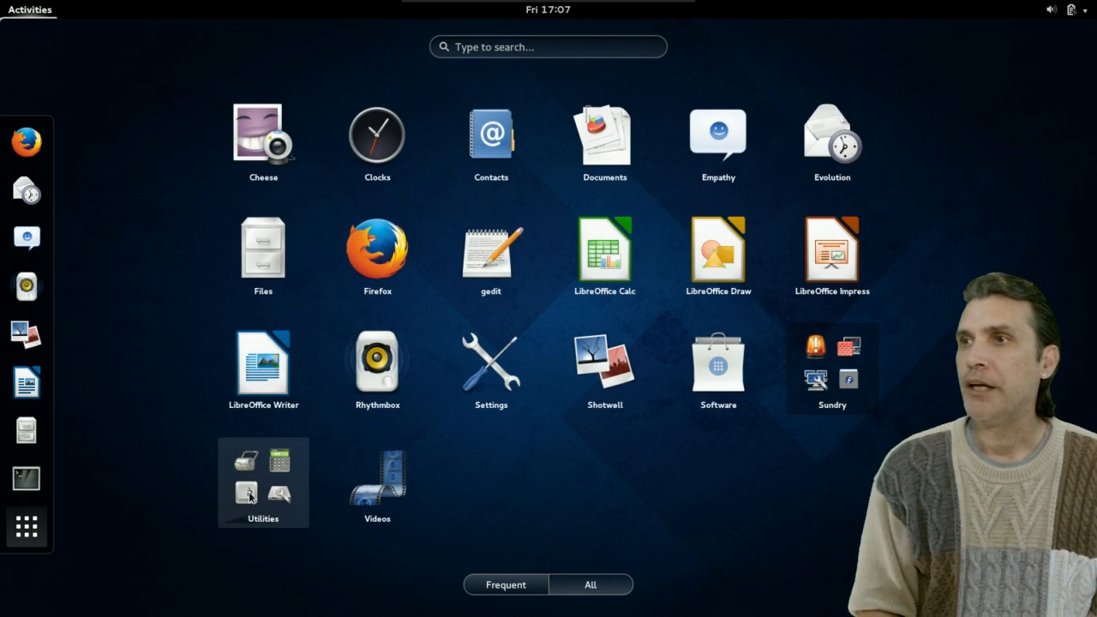
{"action": "left_click", "coordinate": [264, 483]}
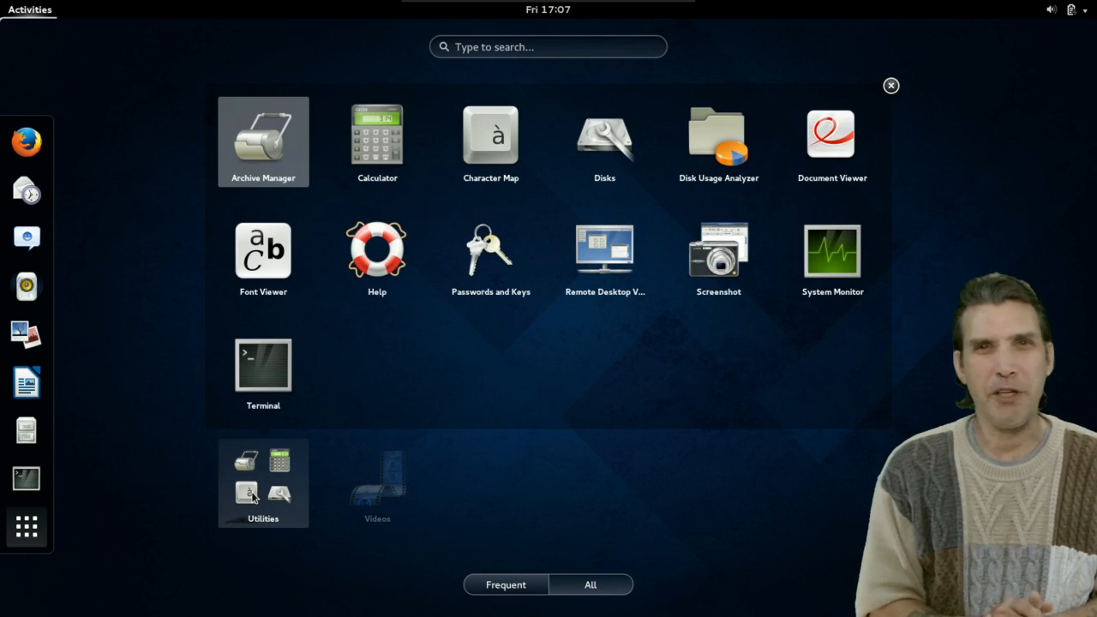
{"action": "mouse_move", "coordinate": [8, 528]}
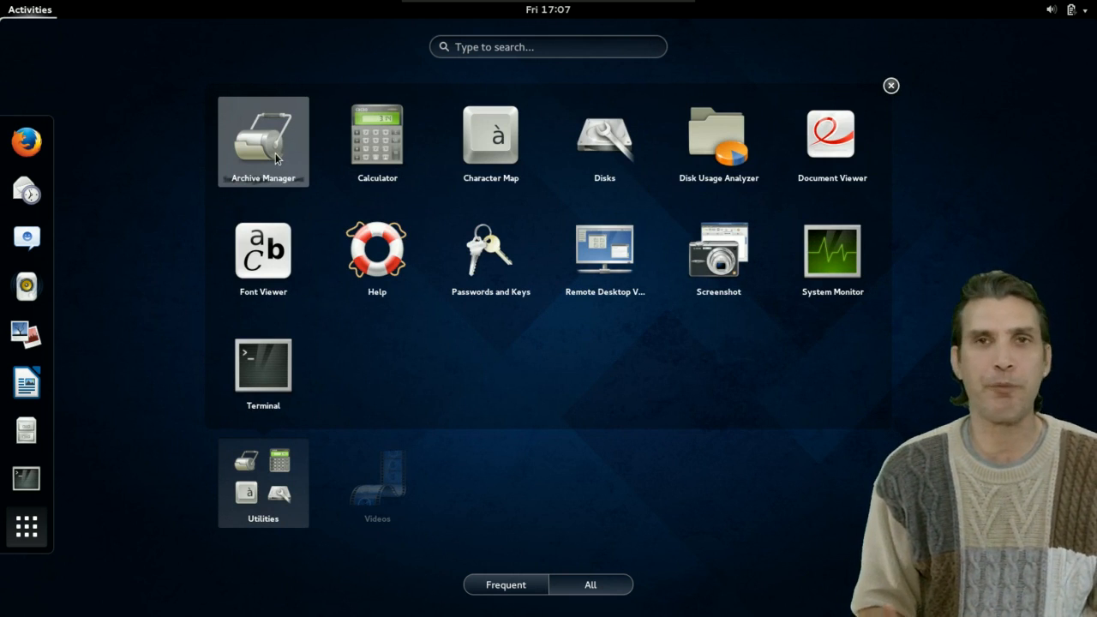
{"action": "mouse_move", "coordinate": [490, 145]}
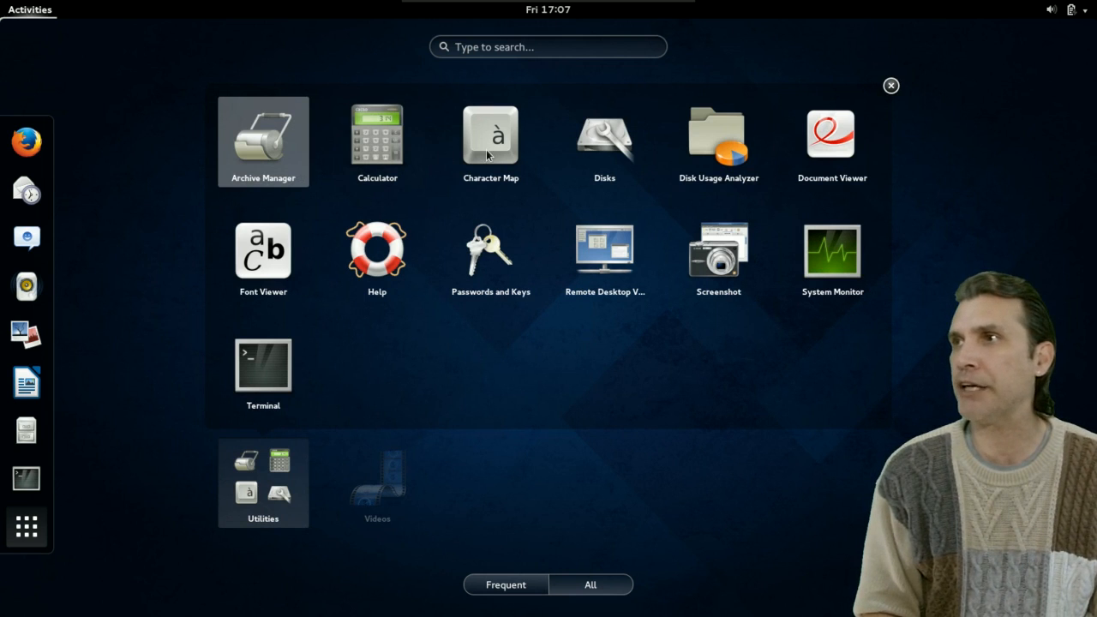
{"action": "mouse_move", "coordinate": [604, 141]}
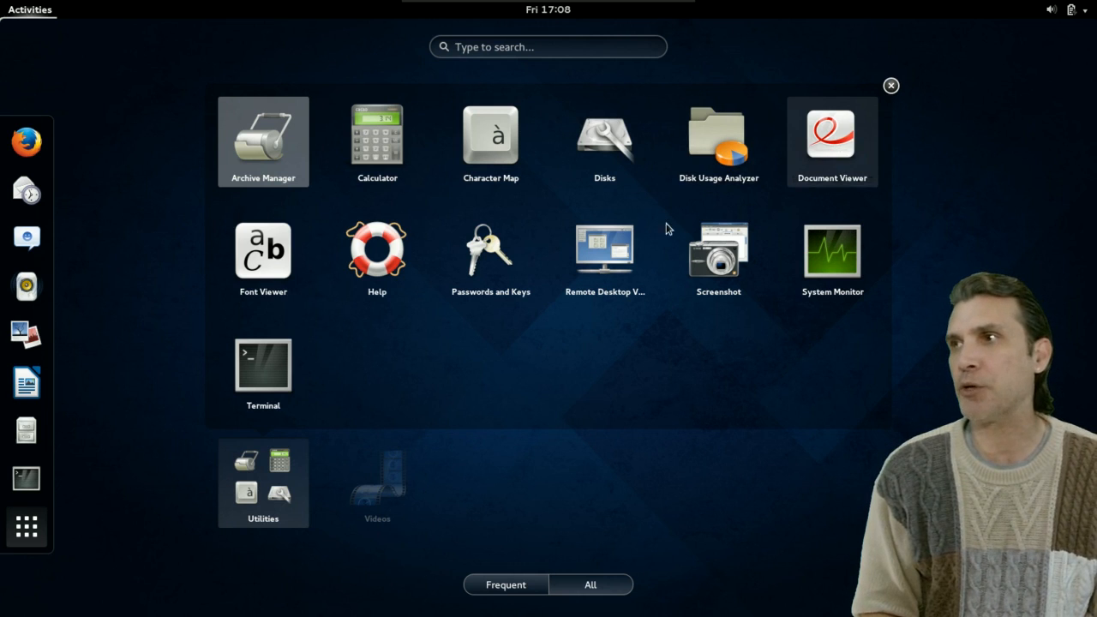
{"action": "mouse_move", "coordinate": [377, 254]}
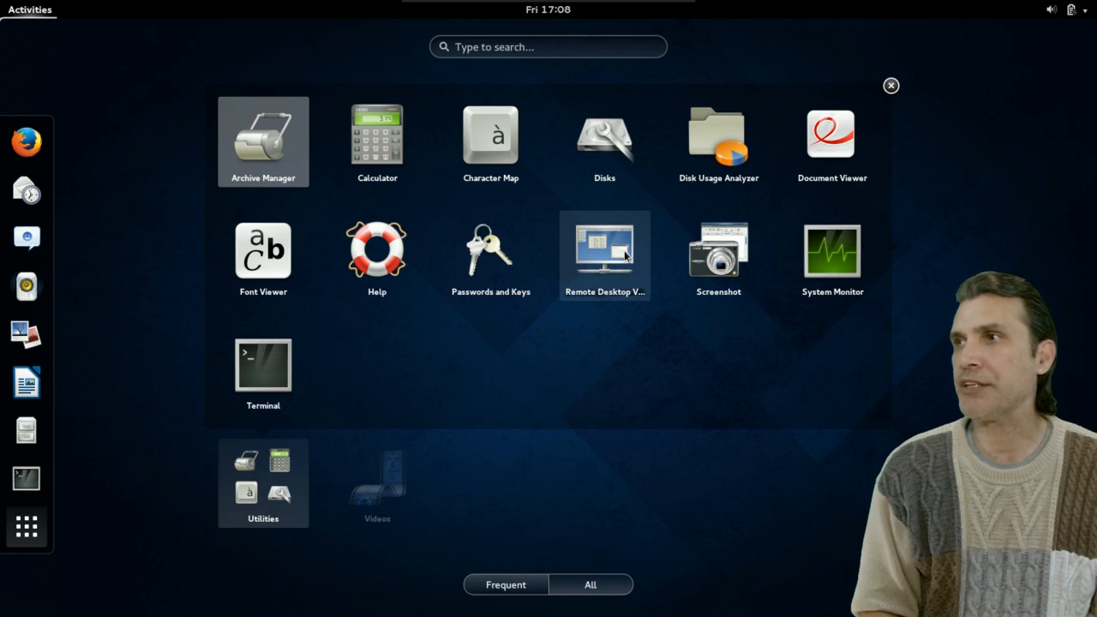
{"action": "mouse_move", "coordinate": [771, 260]}
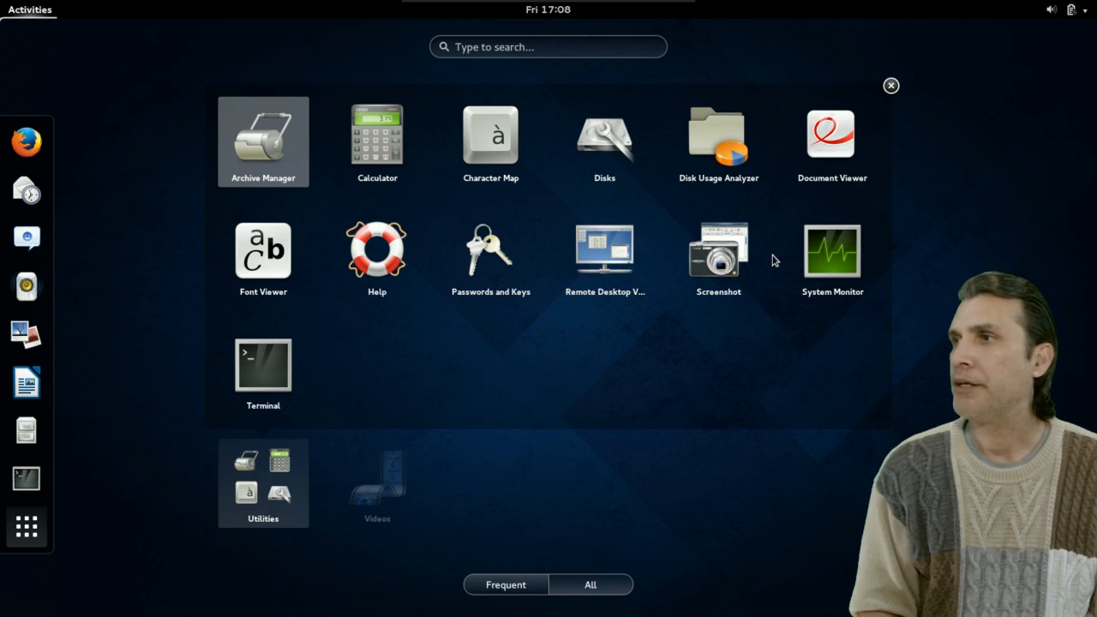
{"action": "mouse_move", "coordinate": [444, 366]}
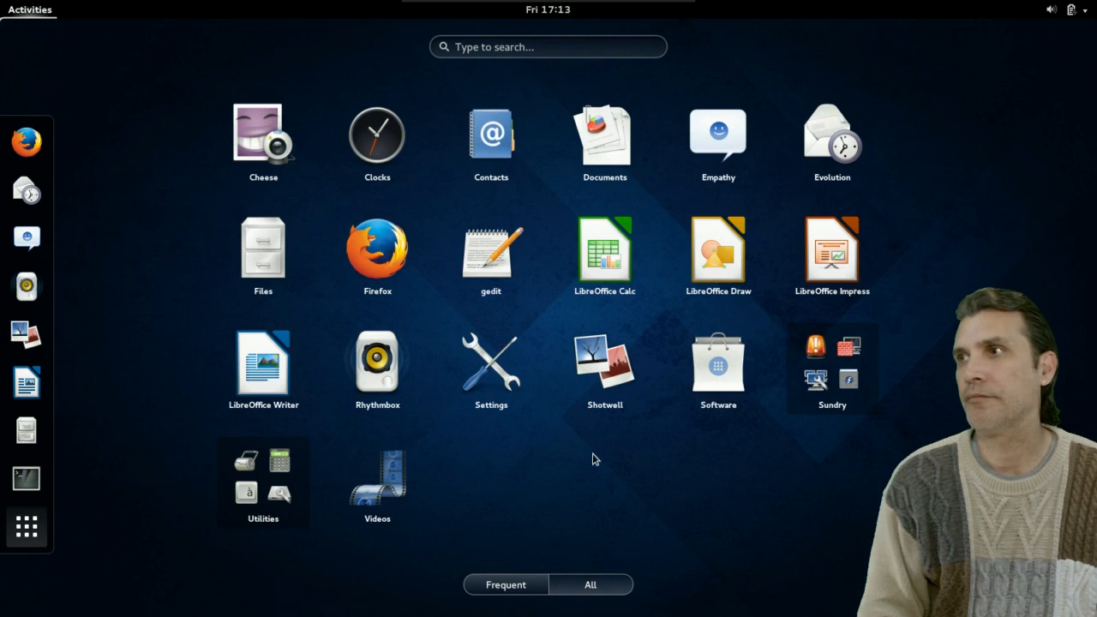
{"action": "mouse_move", "coordinate": [728, 476]}
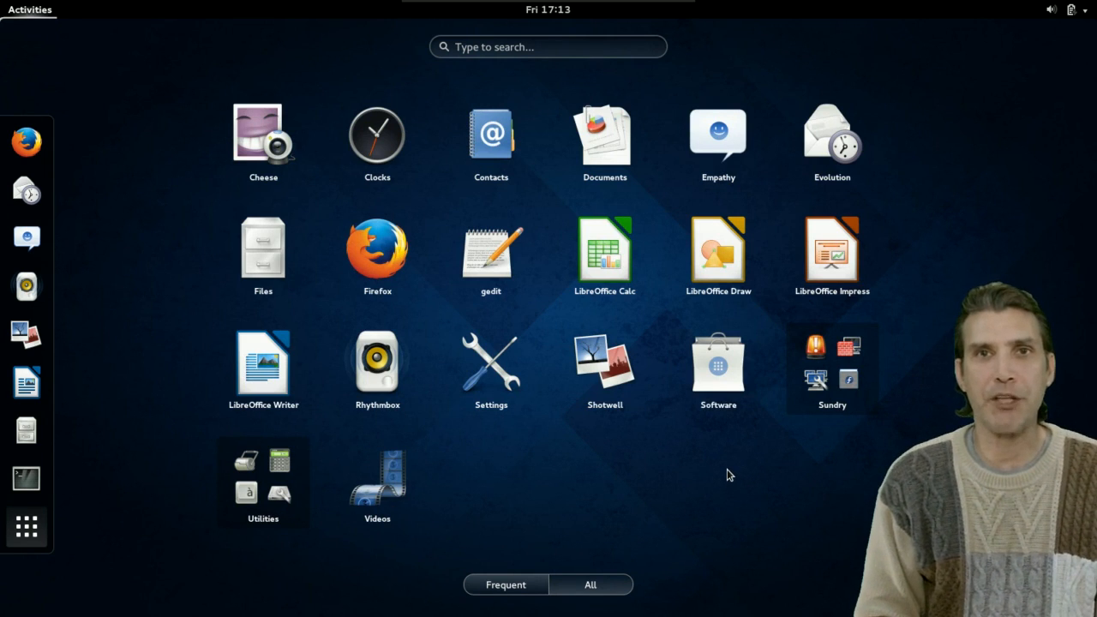
Step: Launch GNOME Software and look through the Installed applications list
{"action": "left_click", "coordinate": [718, 360]}
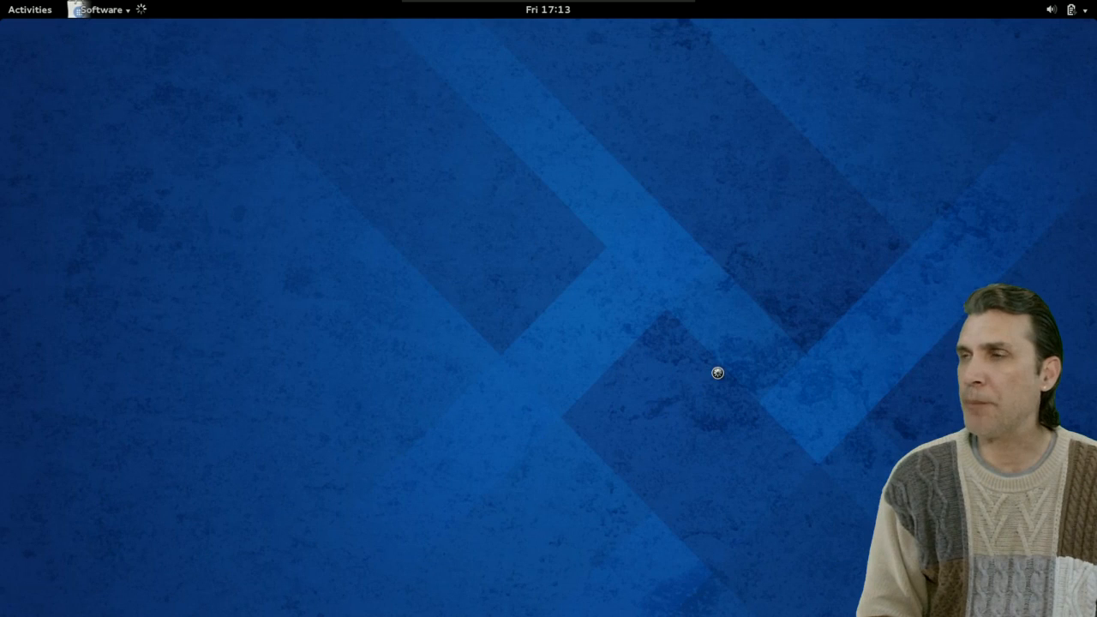
{"action": "left_click", "coordinate": [100, 10]}
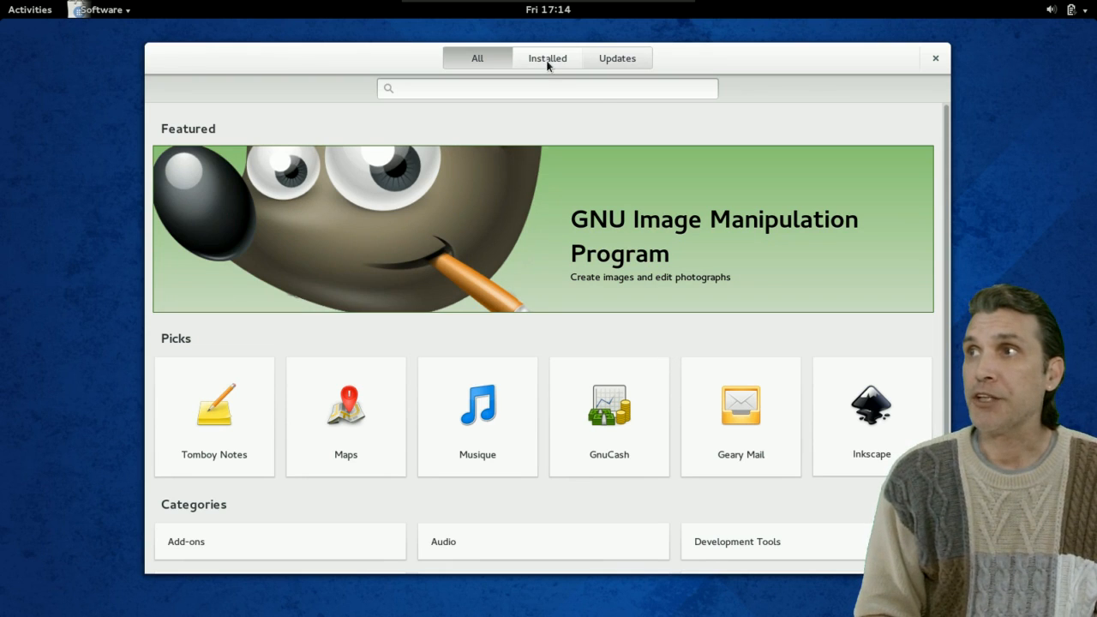
{"action": "left_click", "coordinate": [547, 58]}
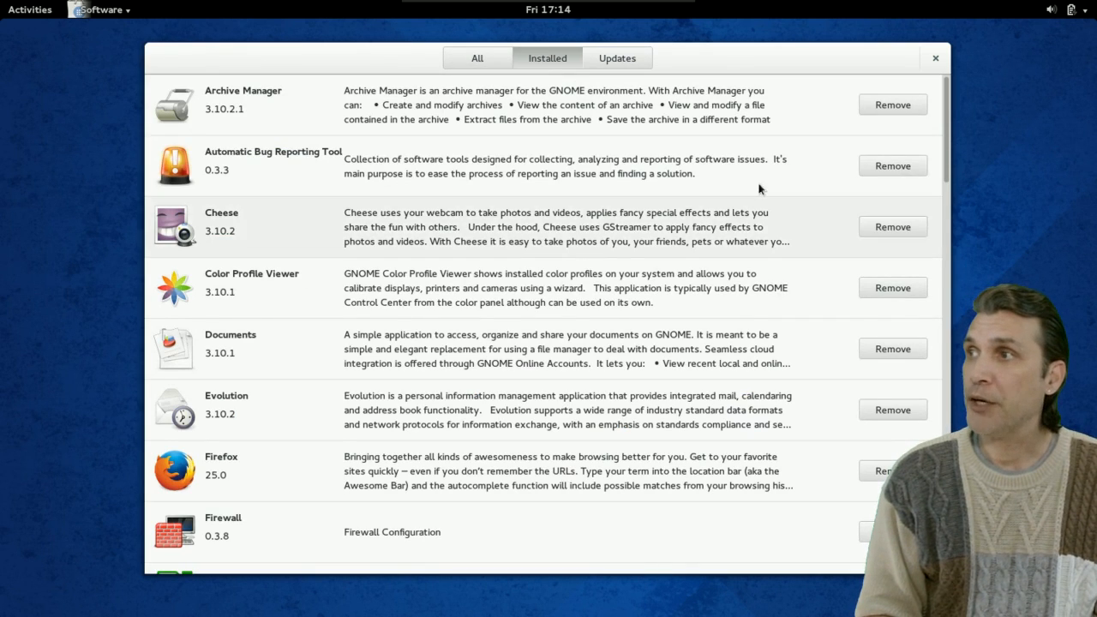
{"action": "scroll", "scroll_direction": "down", "scroll_amount": 3}
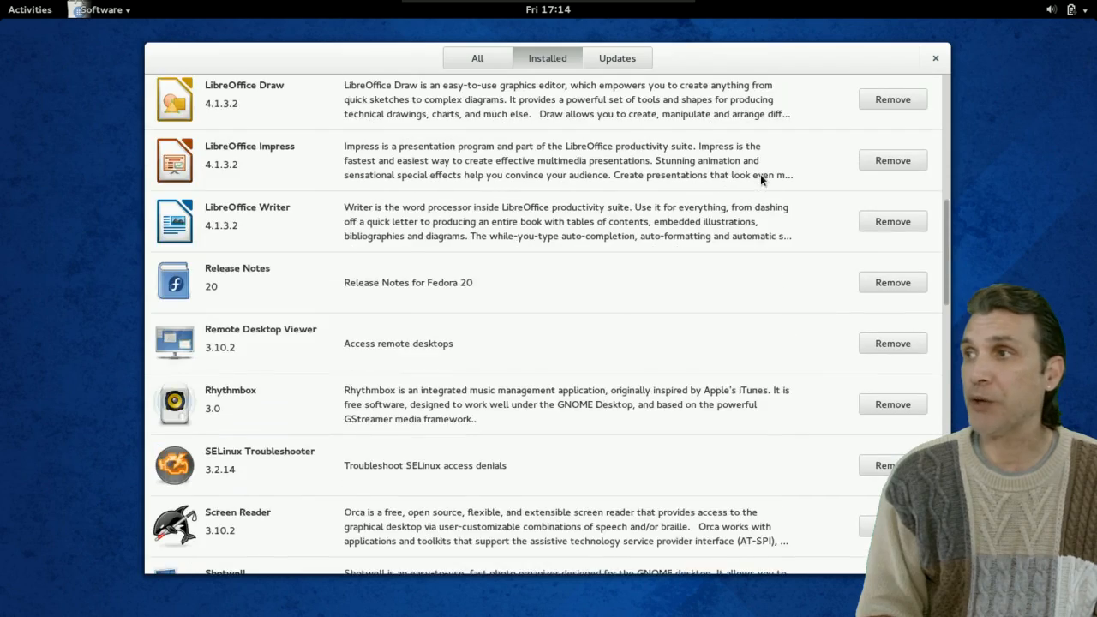
{"action": "scroll", "scroll_direction": "down", "scroll_amount": 3}
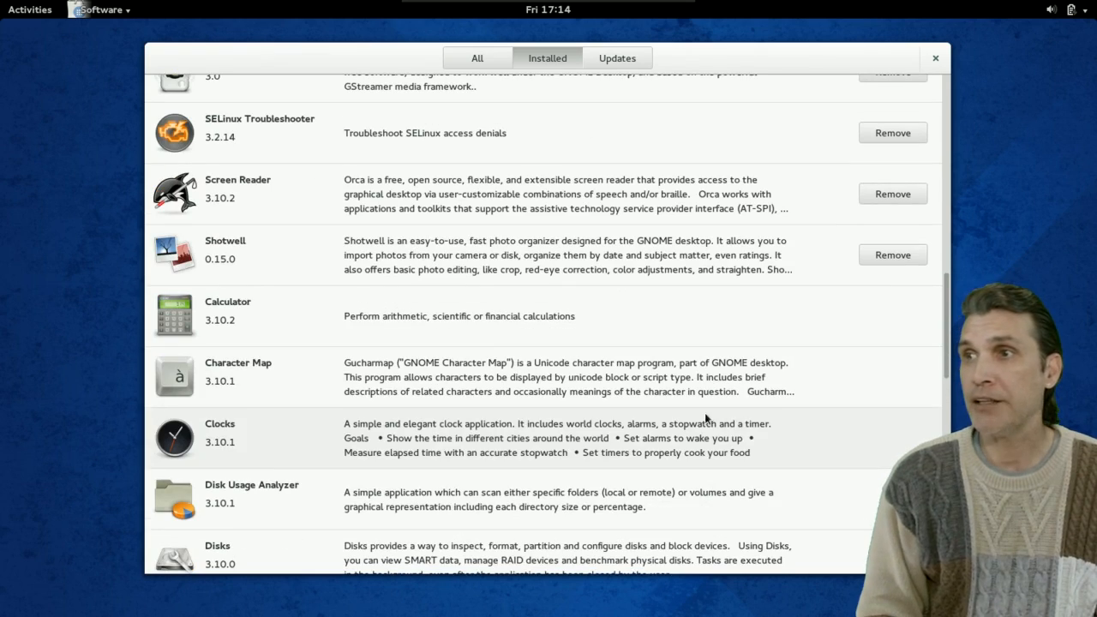
{"action": "scroll", "scroll_direction": "down", "scroll_amount": 3}
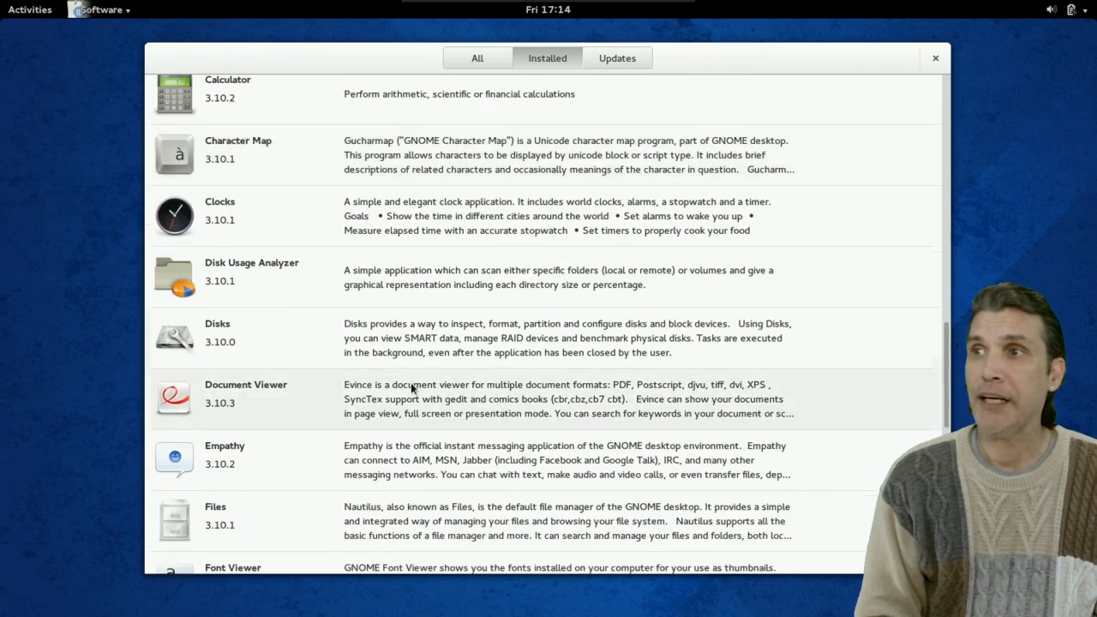
{"action": "scroll", "scroll_direction": "down", "scroll_amount": 3}
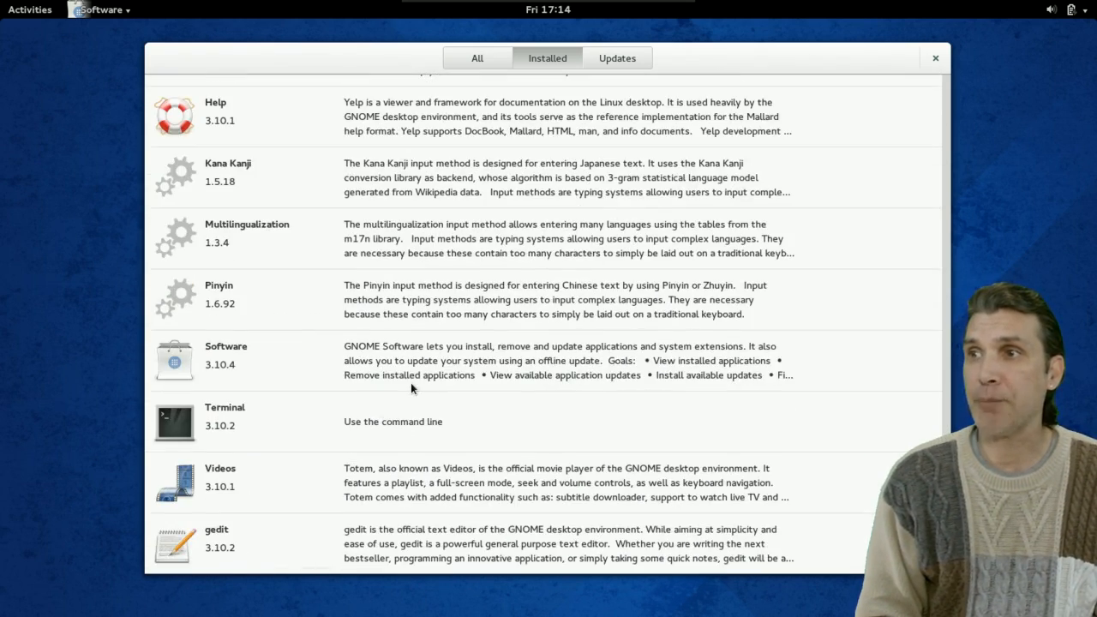
{"action": "scroll", "scroll_direction": "up", "scroll_amount": 3}
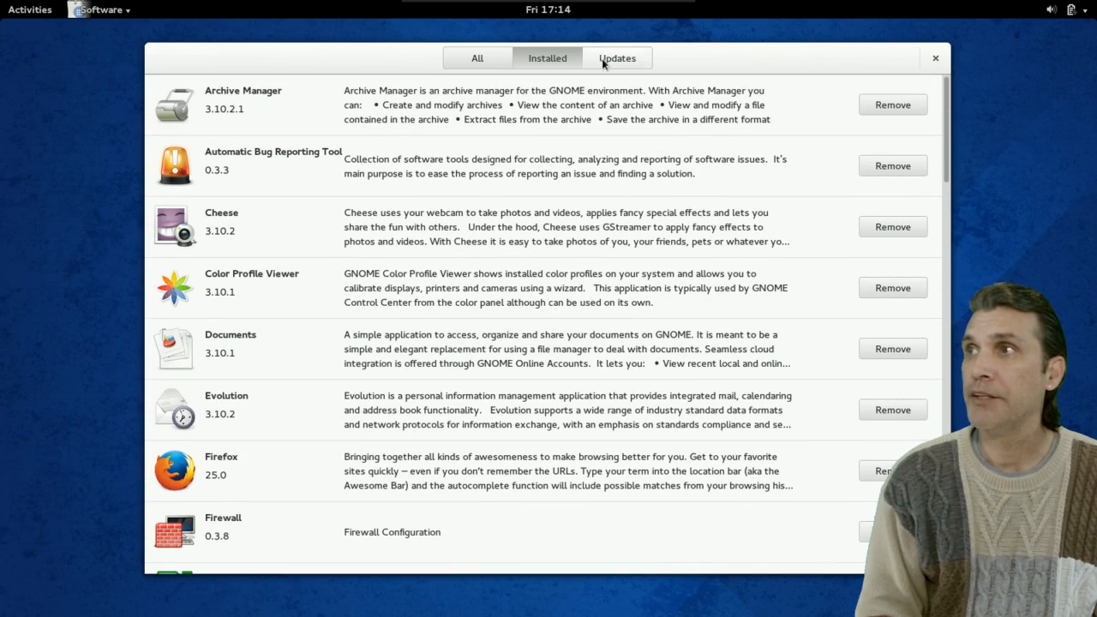
Step: Check the Updates tab, which reports the software is up to date
{"action": "left_click", "coordinate": [617, 59]}
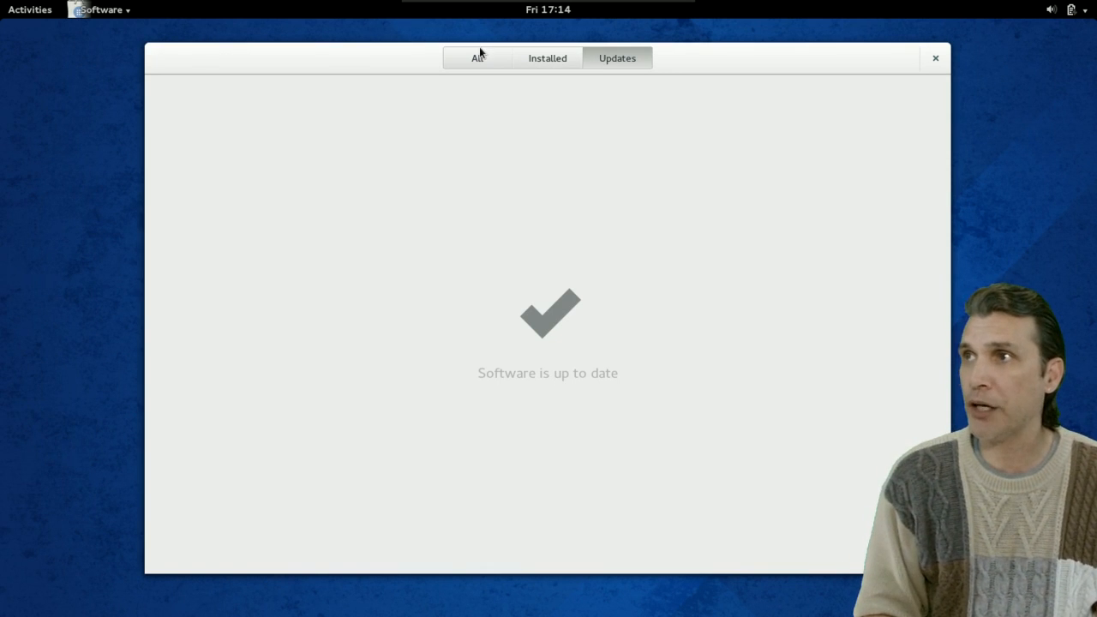
Step: From the All view, browse the Video category's Disc Burning and Editing apps
{"action": "left_click", "coordinate": [476, 58]}
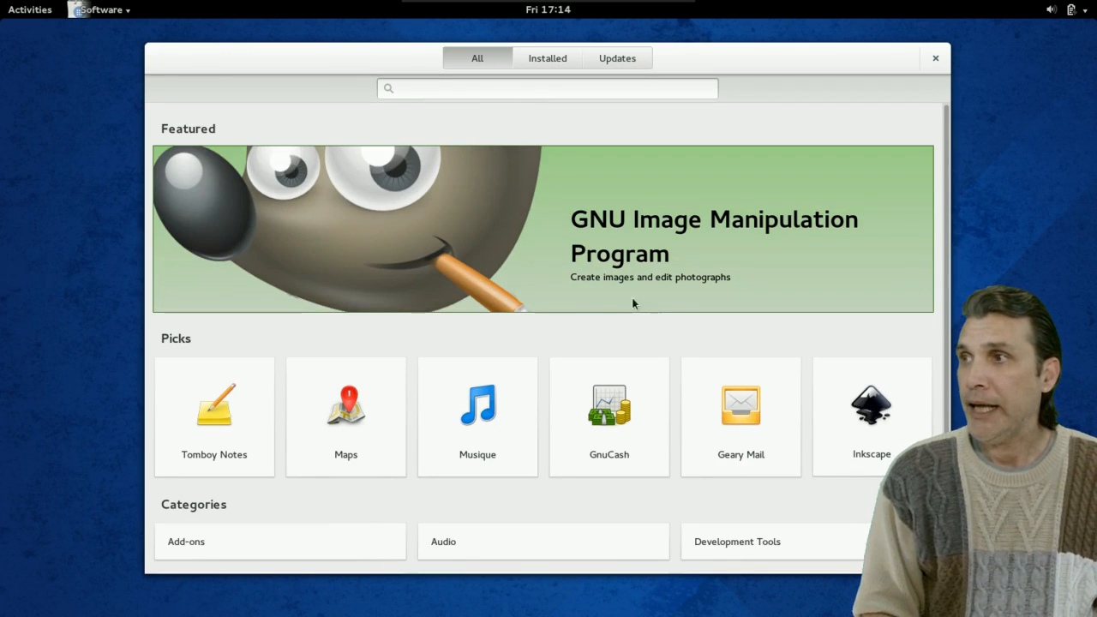
{"action": "scroll", "scroll_direction": "down", "scroll_amount": 3}
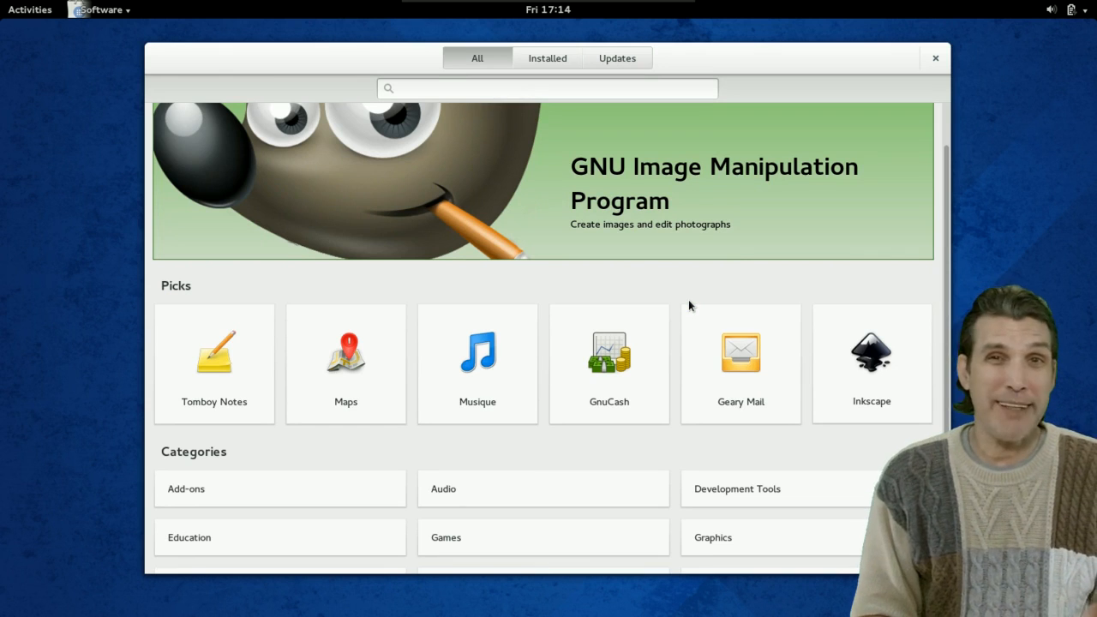
{"action": "mouse_move", "coordinate": [685, 308]}
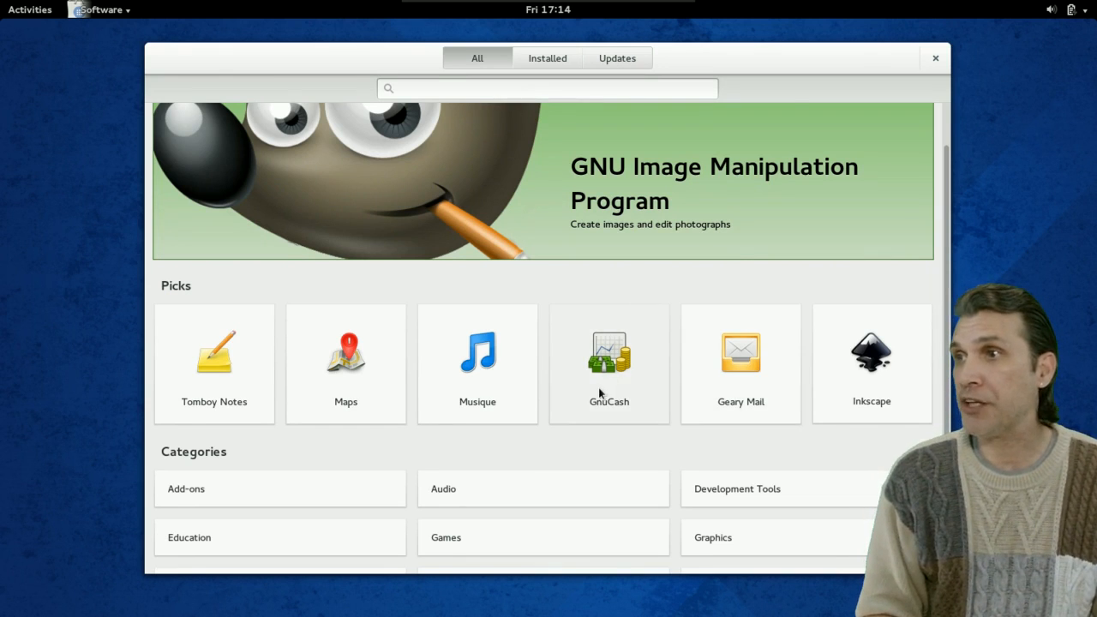
{"action": "scroll", "scroll_direction": "down", "scroll_amount": 3}
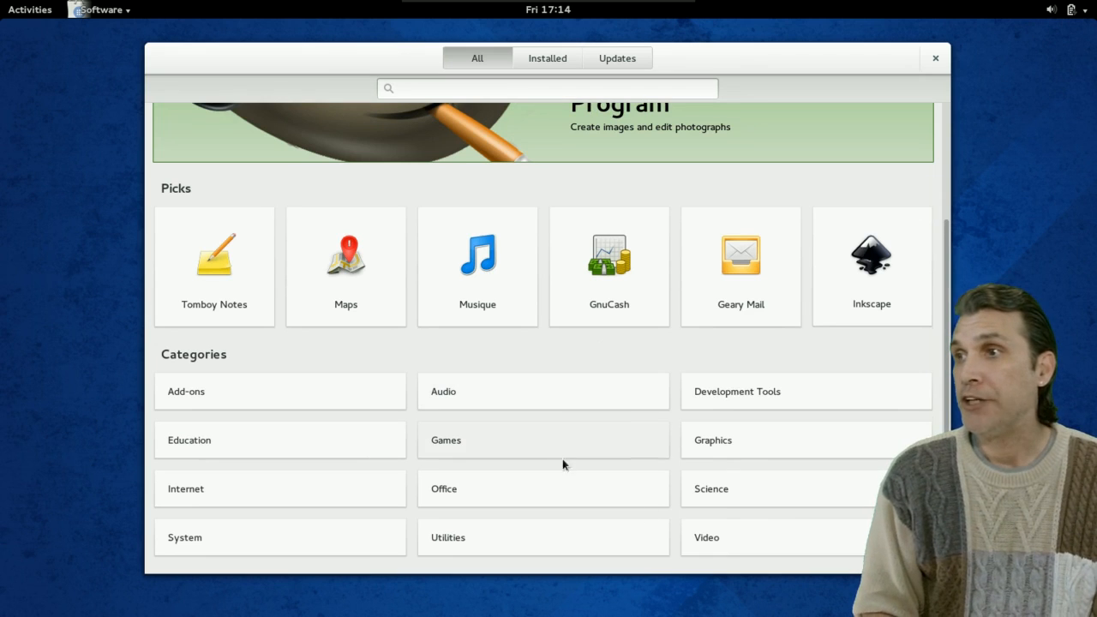
{"action": "left_click", "coordinate": [706, 538]}
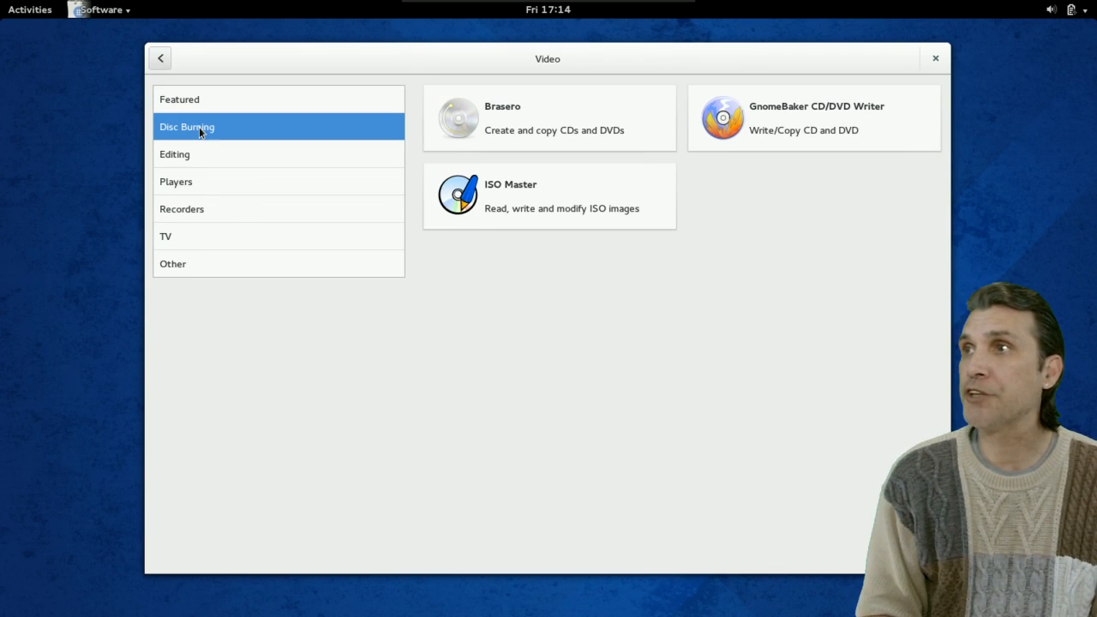
{"action": "mouse_move", "coordinate": [521, 123]}
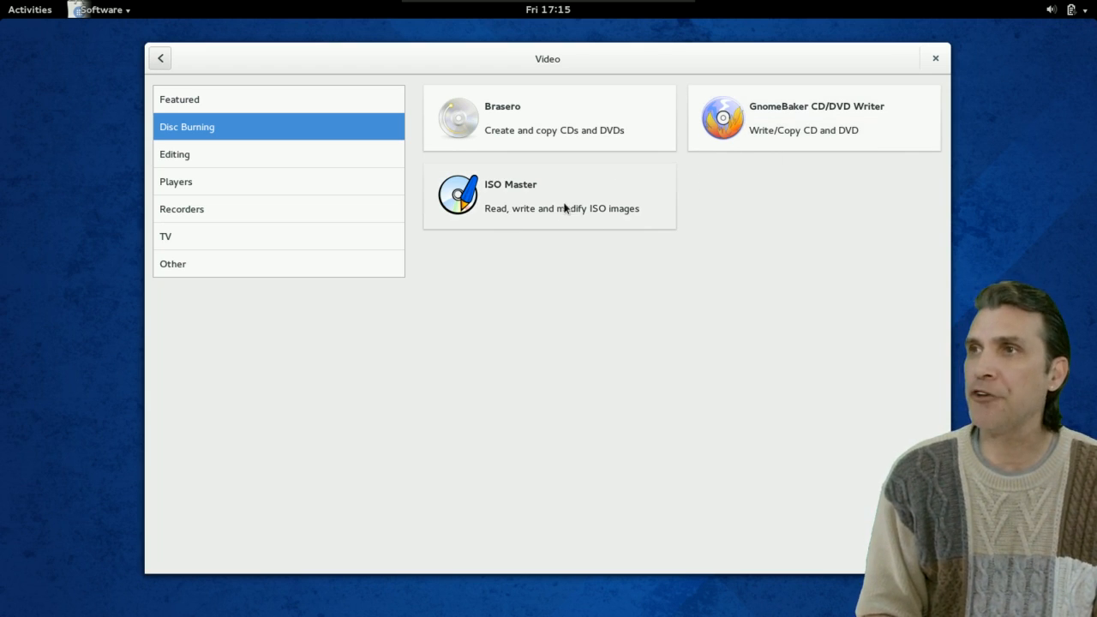
{"action": "left_click", "coordinate": [175, 154]}
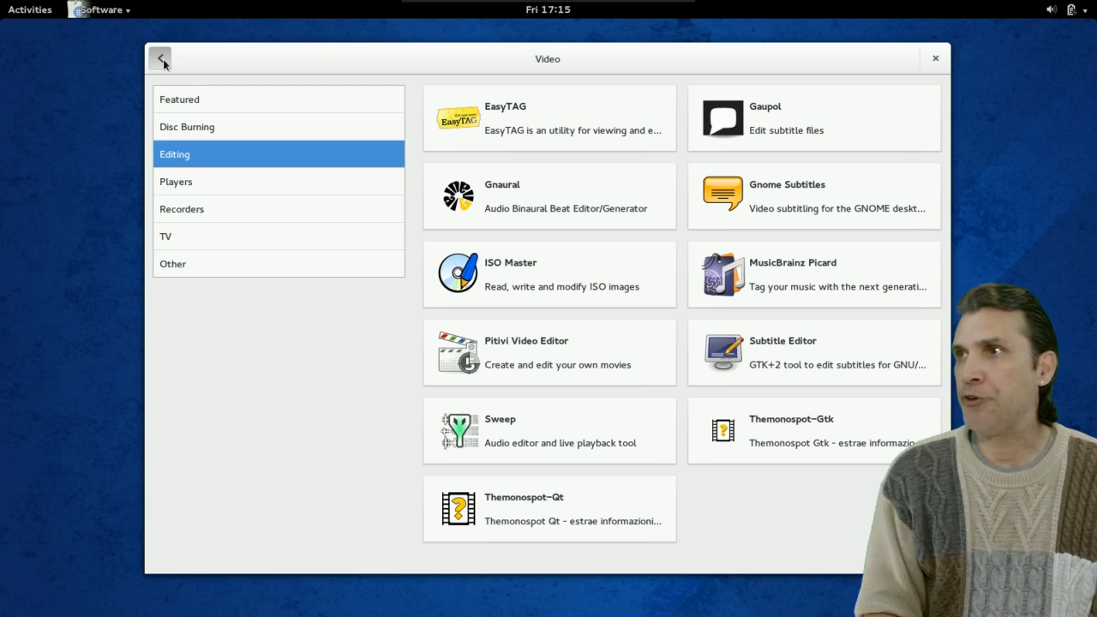
Step: Return to the main overview of Picks and Categories
{"action": "left_click", "coordinate": [161, 58]}
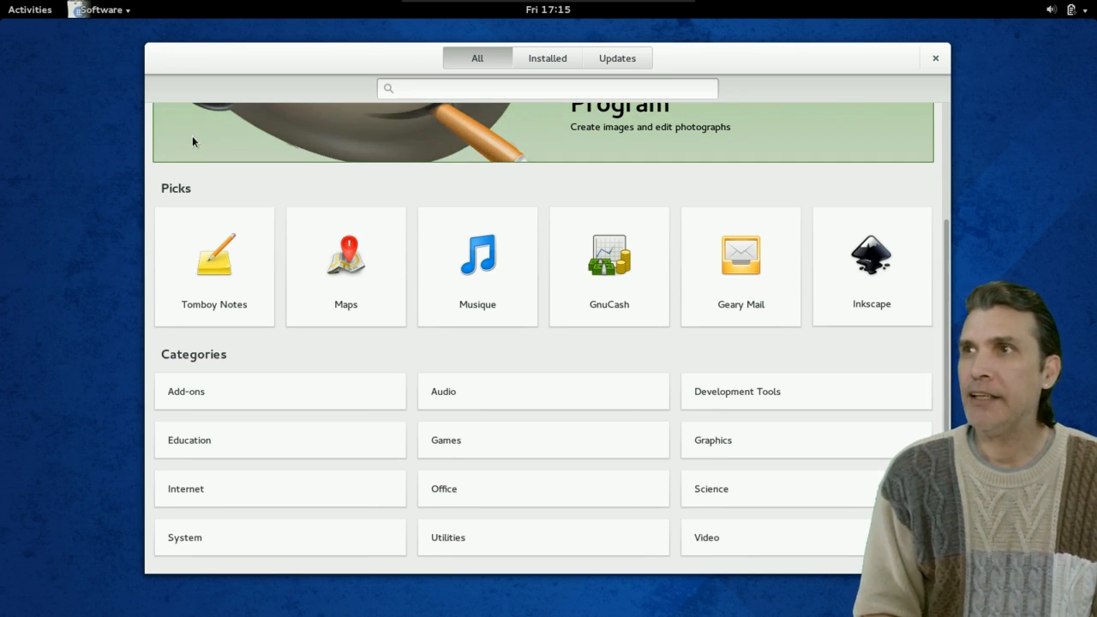
{"action": "mouse_move", "coordinate": [307, 358]}
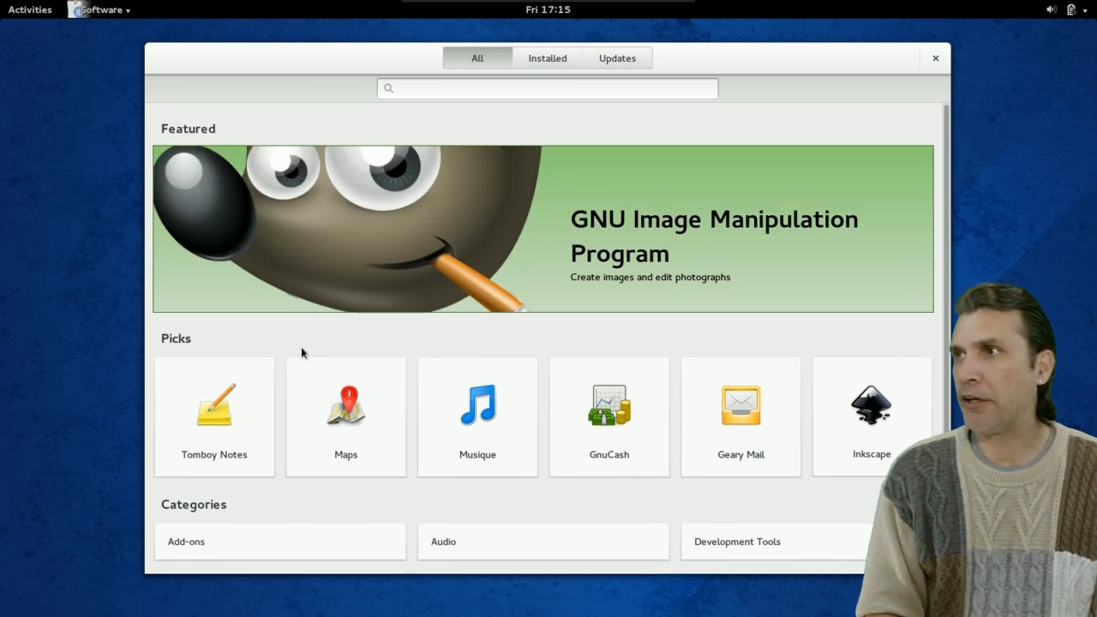
{"action": "scroll", "scroll_direction": "down", "scroll_amount": 3}
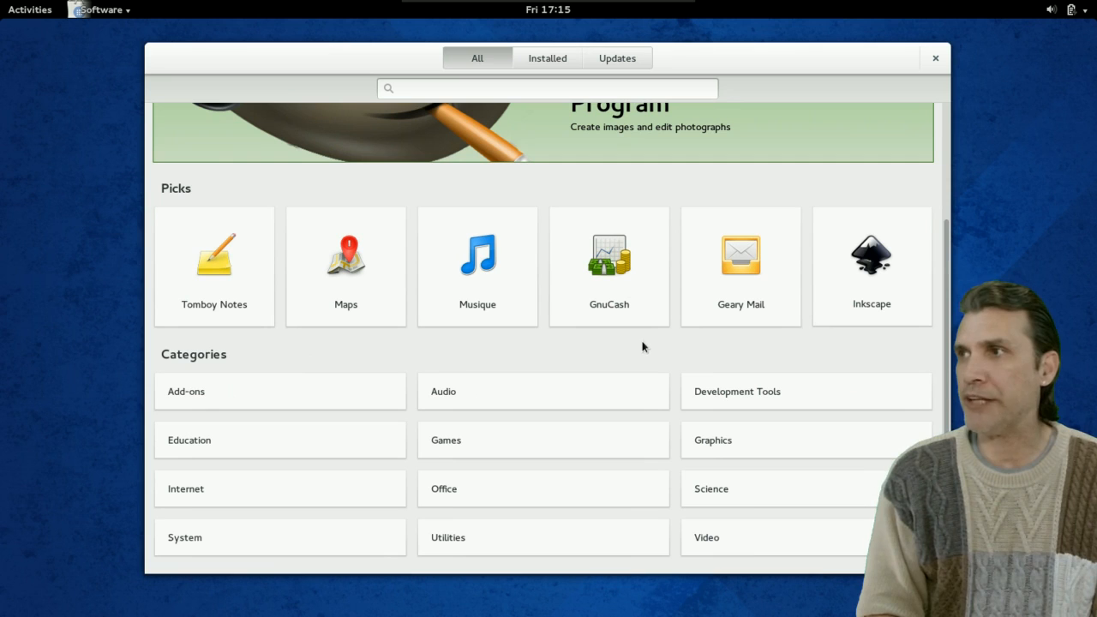
{"action": "mouse_move", "coordinate": [716, 552]}
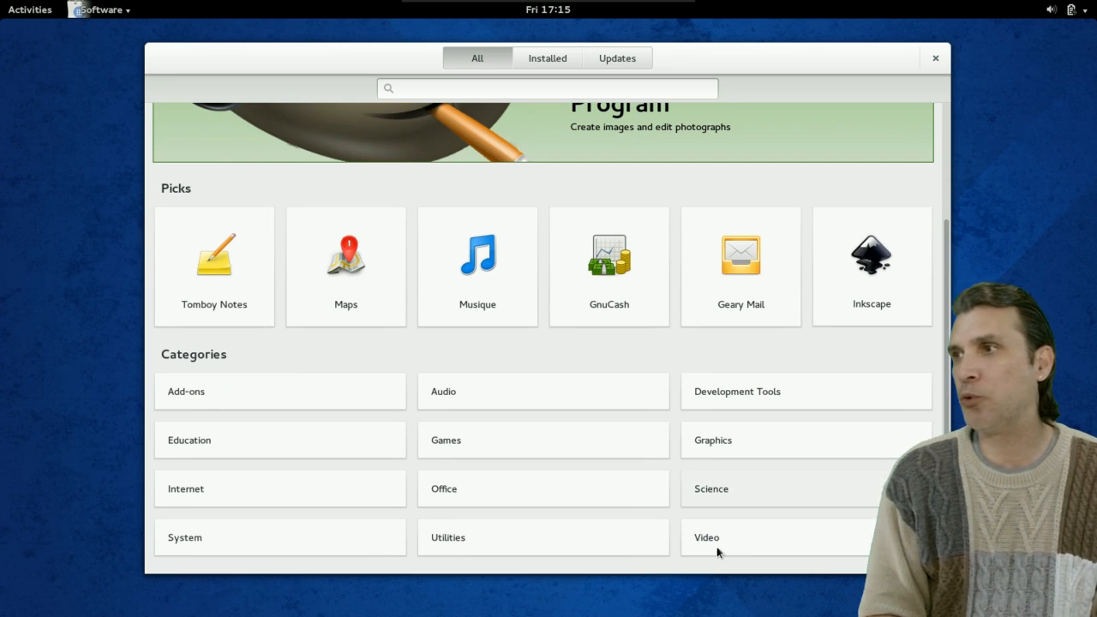
Step: Browse the Video category's Editing applications, then return to the overview
{"action": "left_click", "coordinate": [706, 538]}
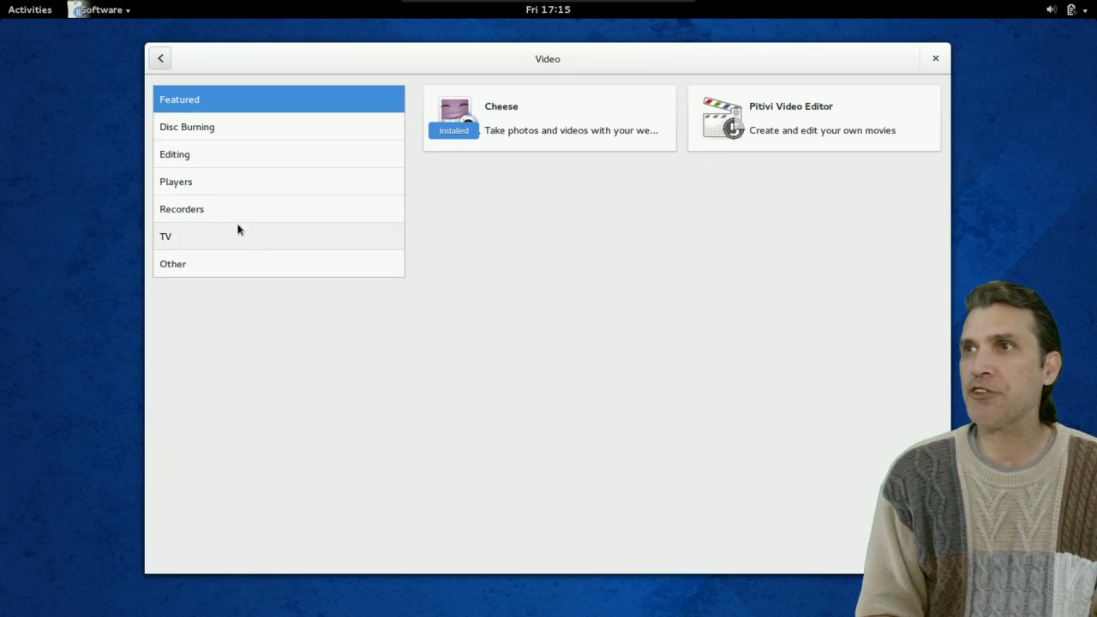
{"action": "mouse_move", "coordinate": [204, 162]}
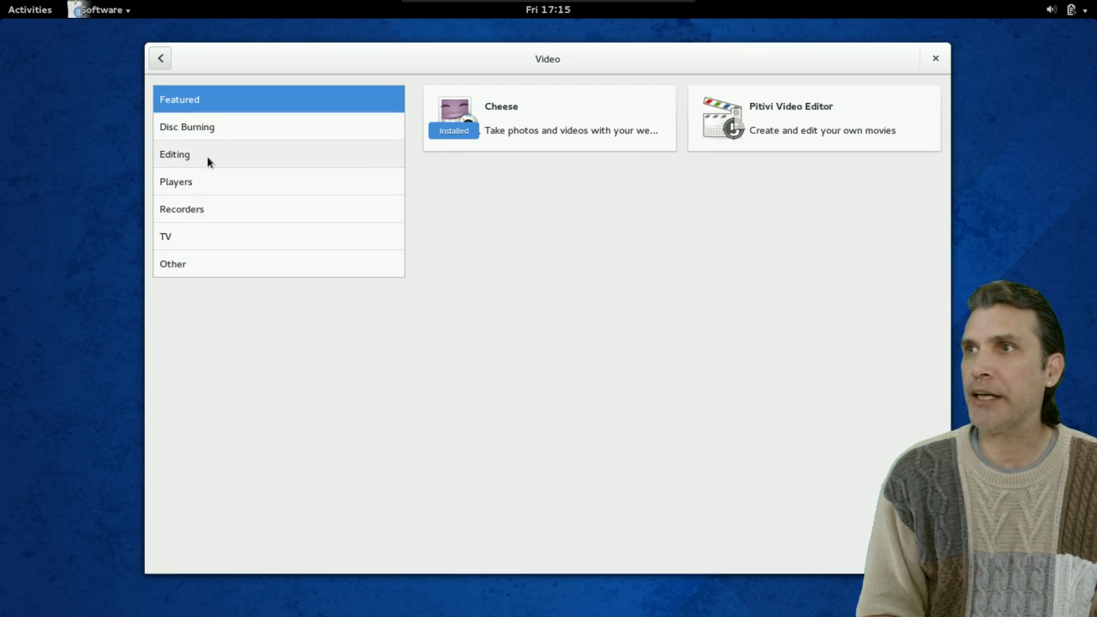
{"action": "left_click", "coordinate": [175, 154]}
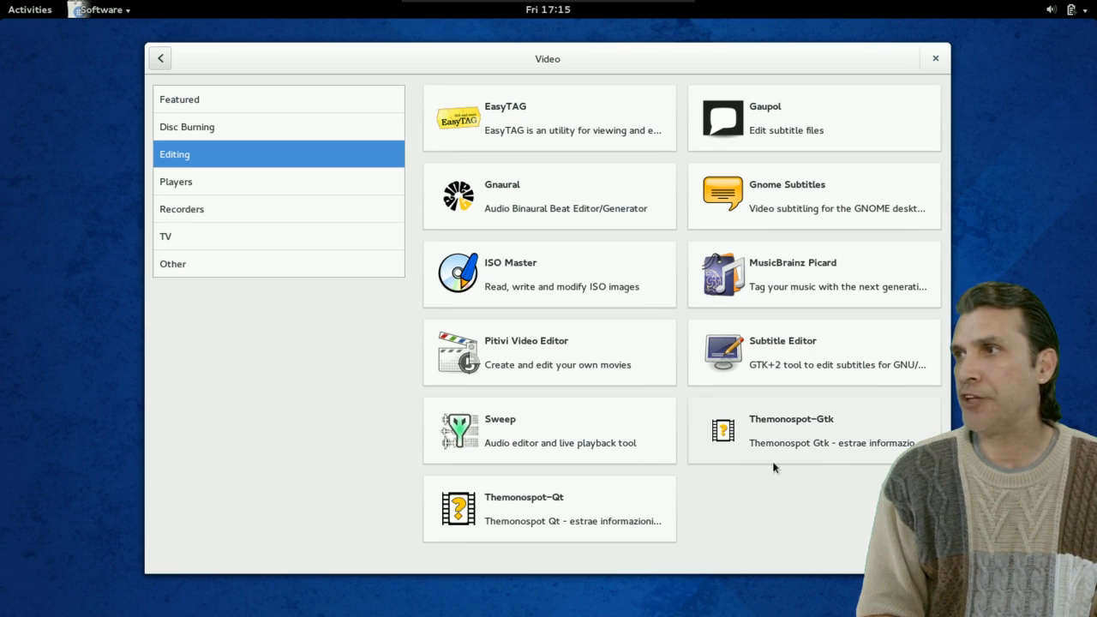
{"action": "mouse_move", "coordinate": [596, 521]}
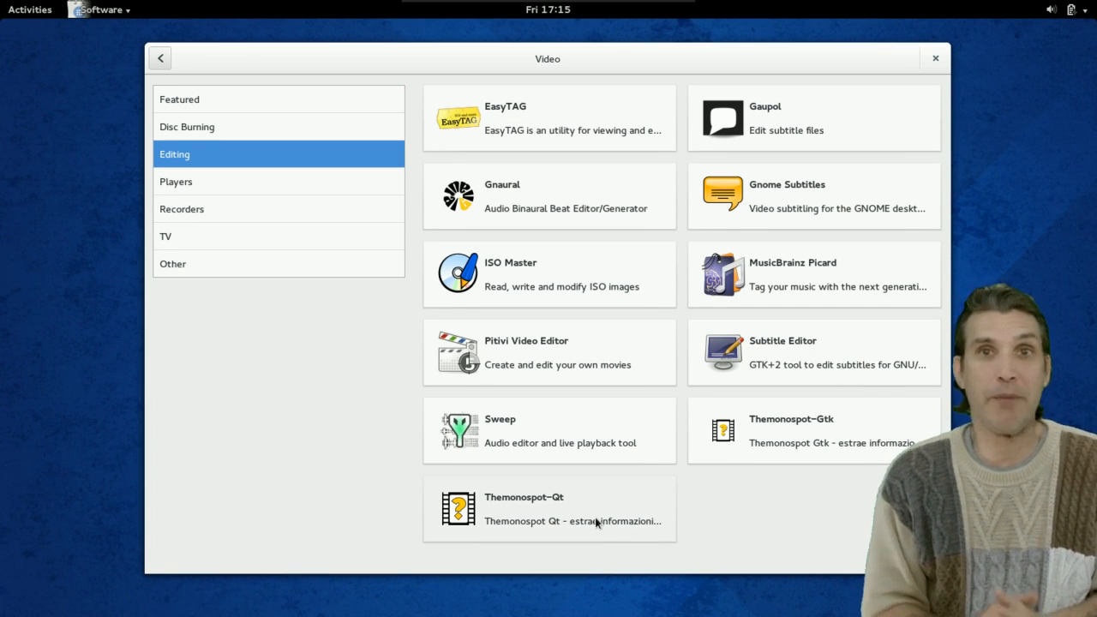
{"action": "mouse_move", "coordinate": [237, 209]}
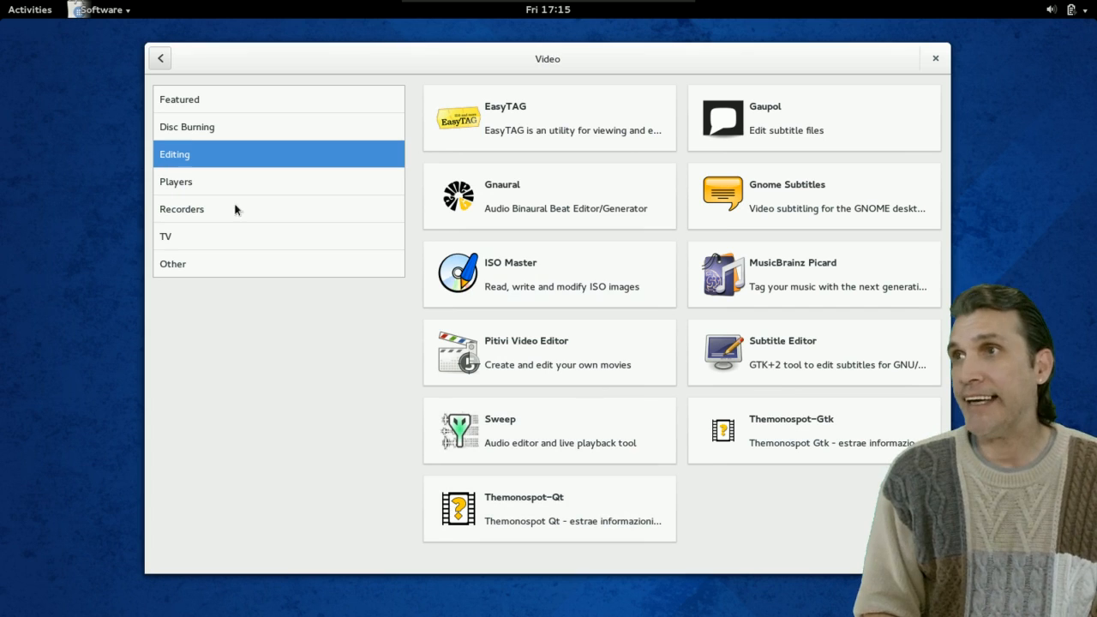
{"action": "left_click", "coordinate": [160, 58]}
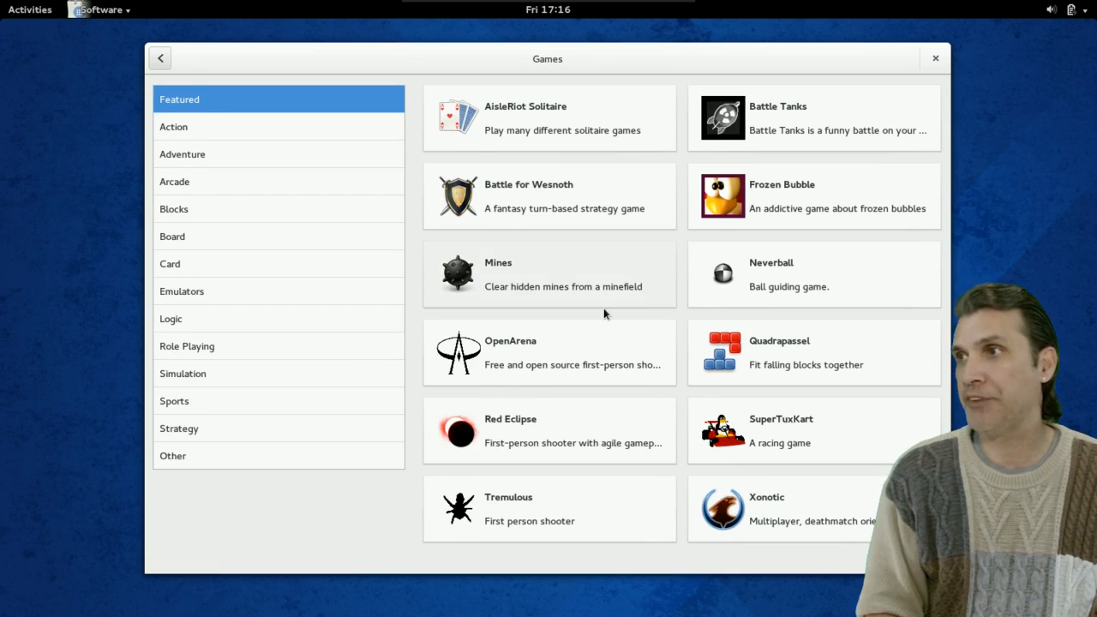
Step: Browse the Games category's Action and Adventure listings (AGIStudio, Beneath a Steel Sky)
{"action": "left_click", "coordinate": [173, 127]}
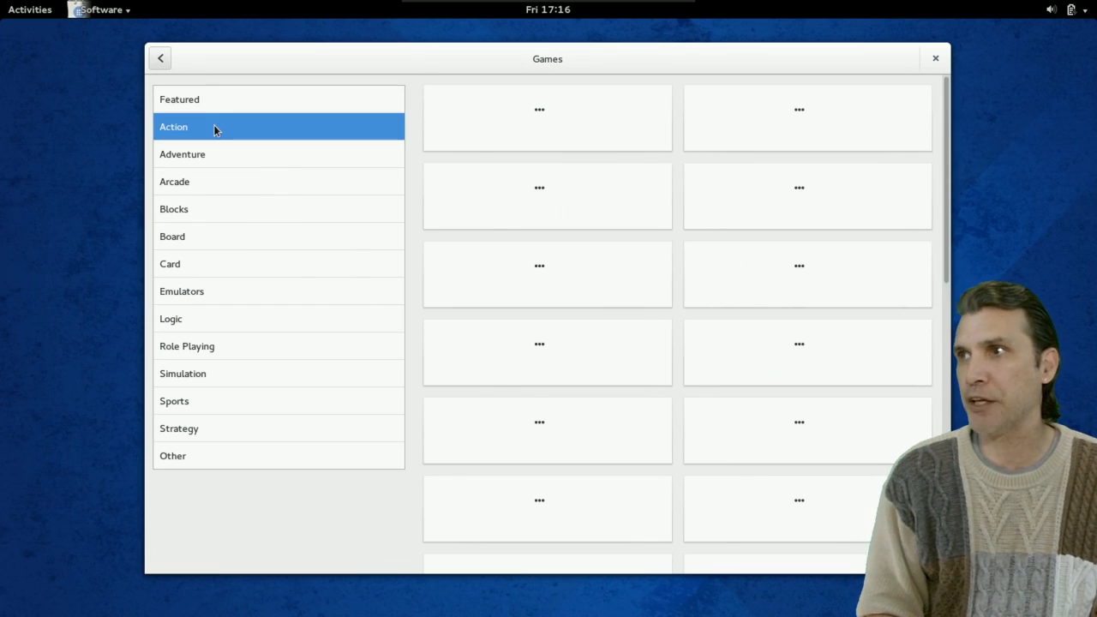
{"action": "left_click", "coordinate": [182, 154]}
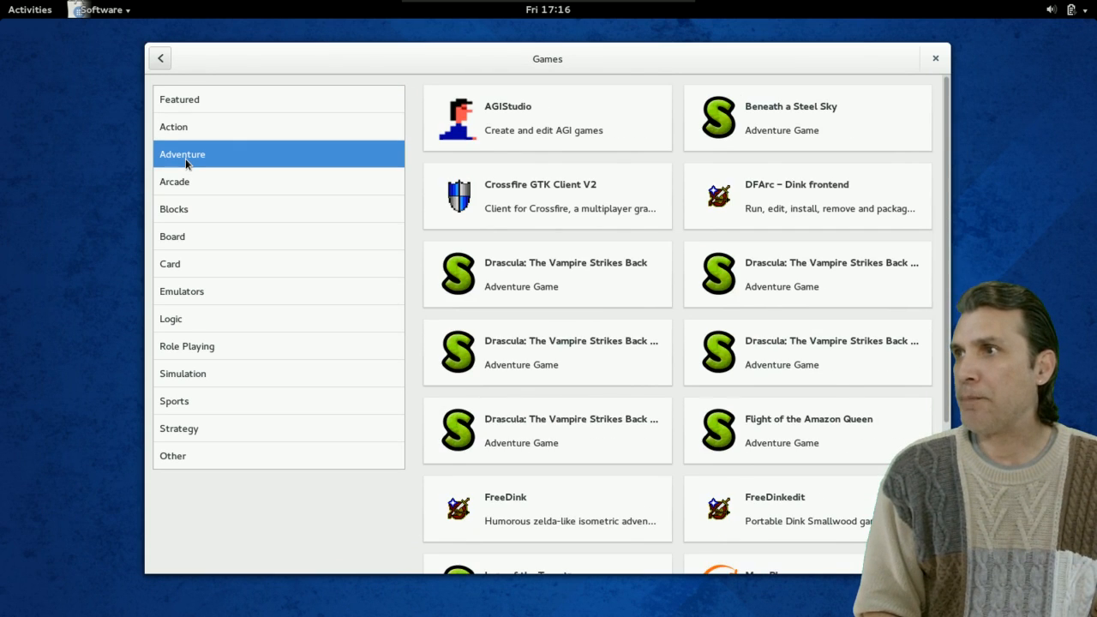
{"action": "mouse_move", "coordinate": [216, 307]}
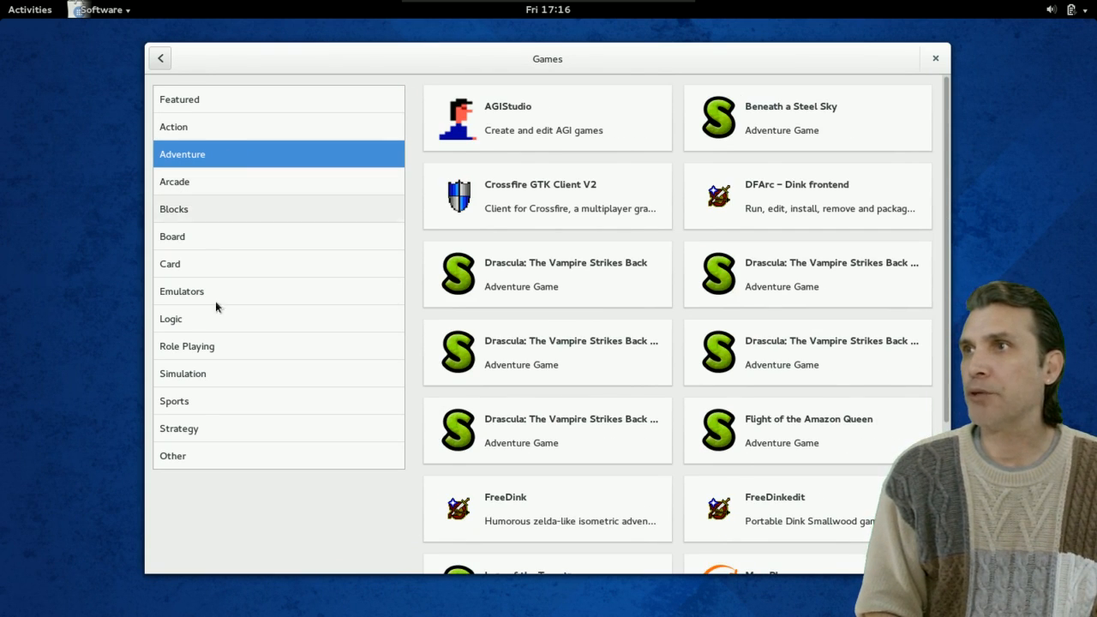
Step: Return to the main overview and search the catalogue for 'steam'
{"action": "left_click", "coordinate": [161, 58]}
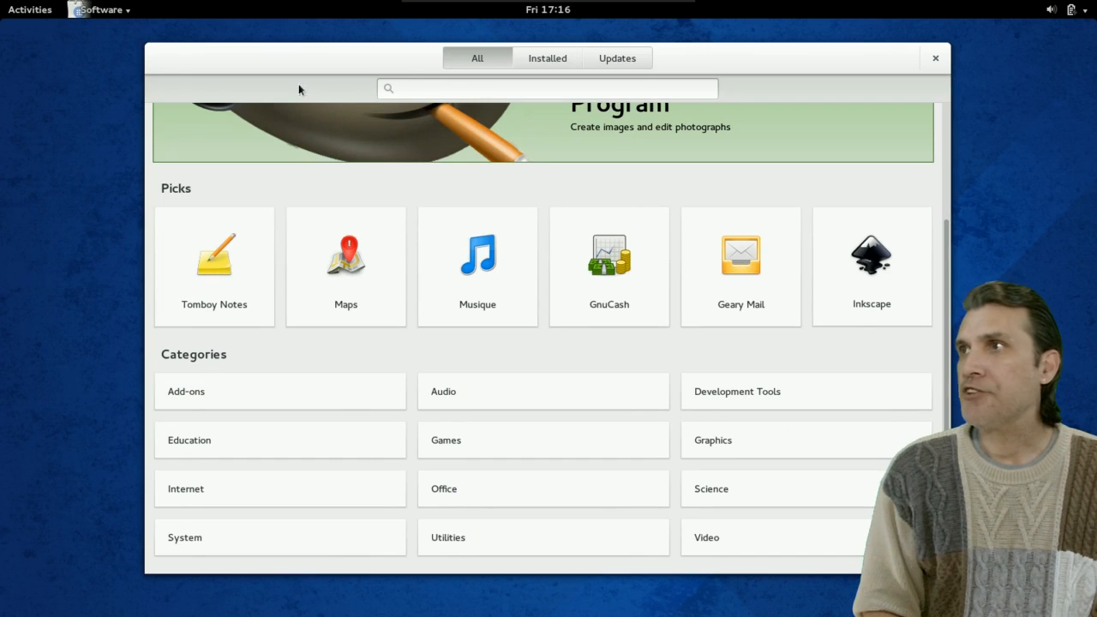
{"action": "type", "text": "s"}
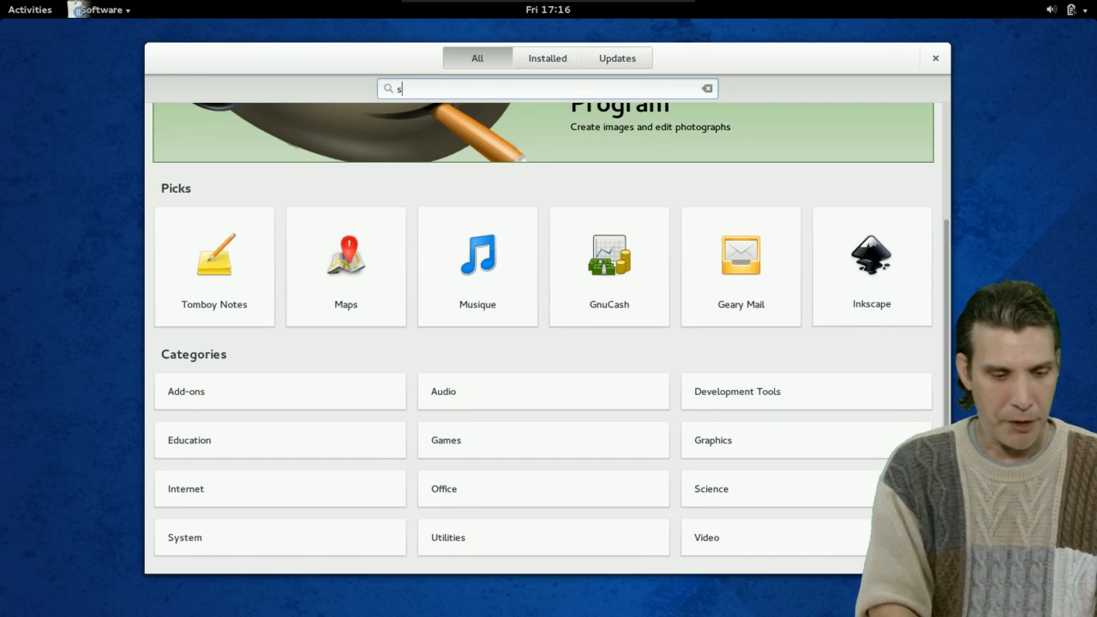
{"action": "type", "text": "team"}
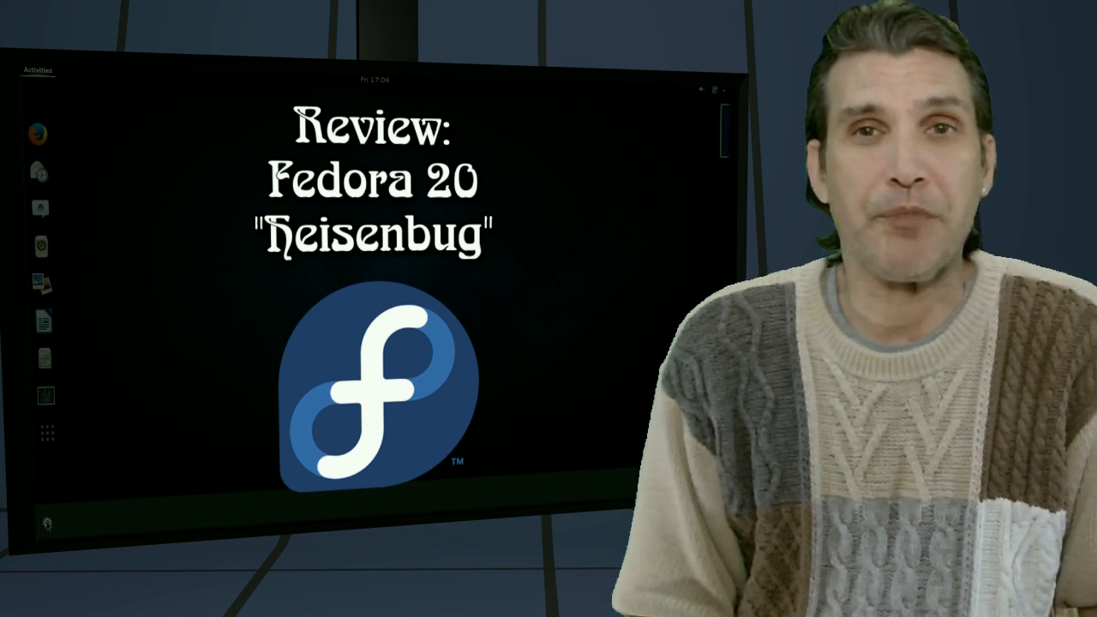
Step: Enter Activities and show the grid of installed applications
{"action": "left_click", "coordinate": [46, 521]}
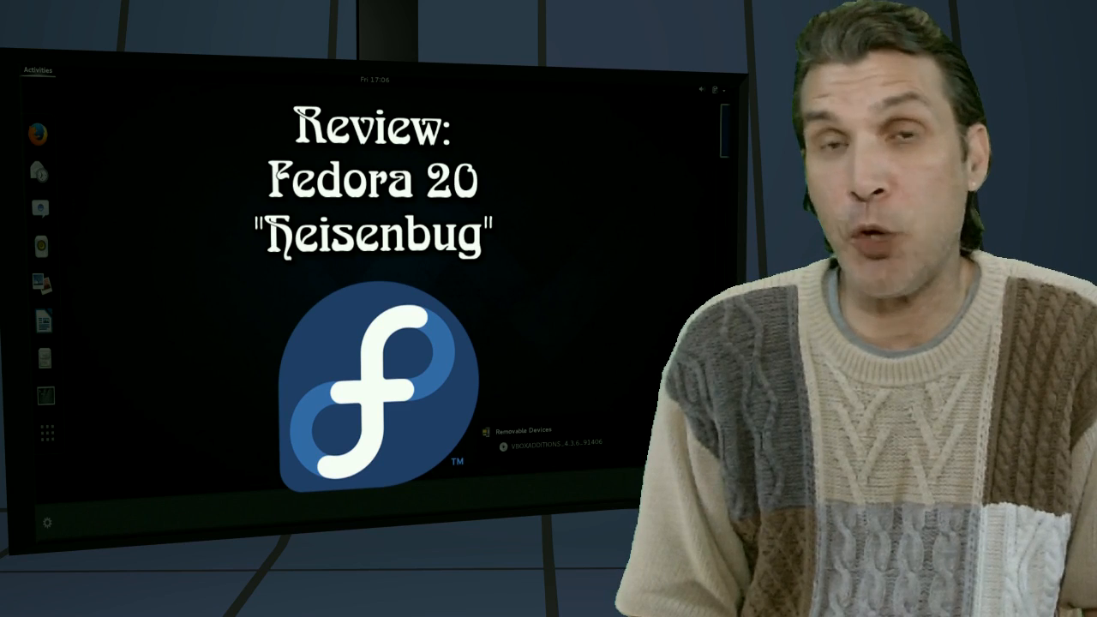
{"action": "left_click", "coordinate": [36, 70]}
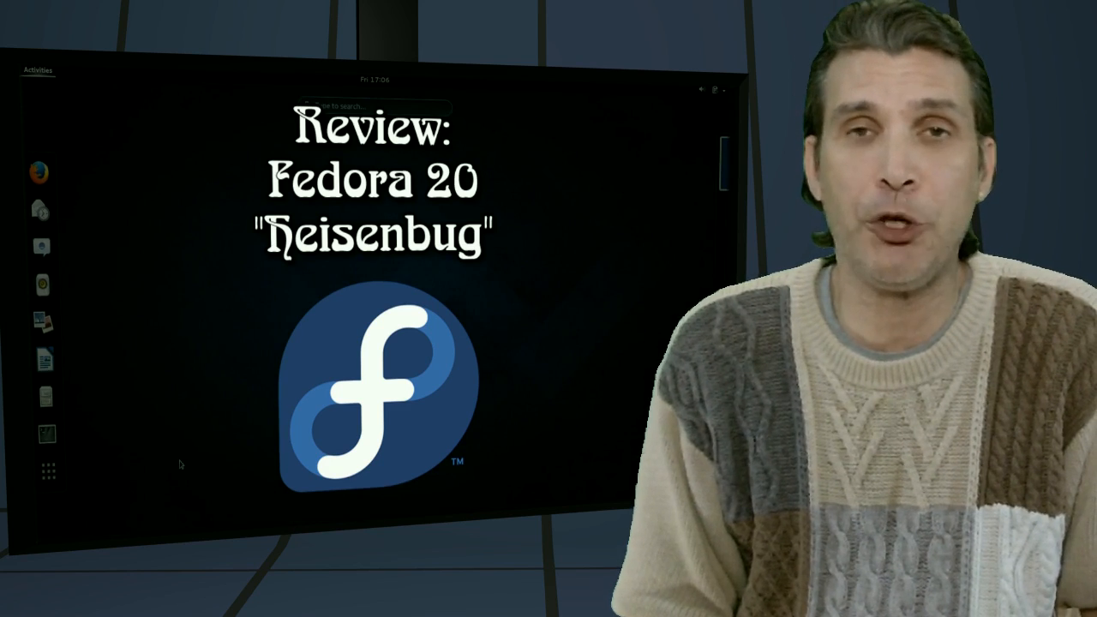
{"action": "left_click", "coordinate": [48, 469]}
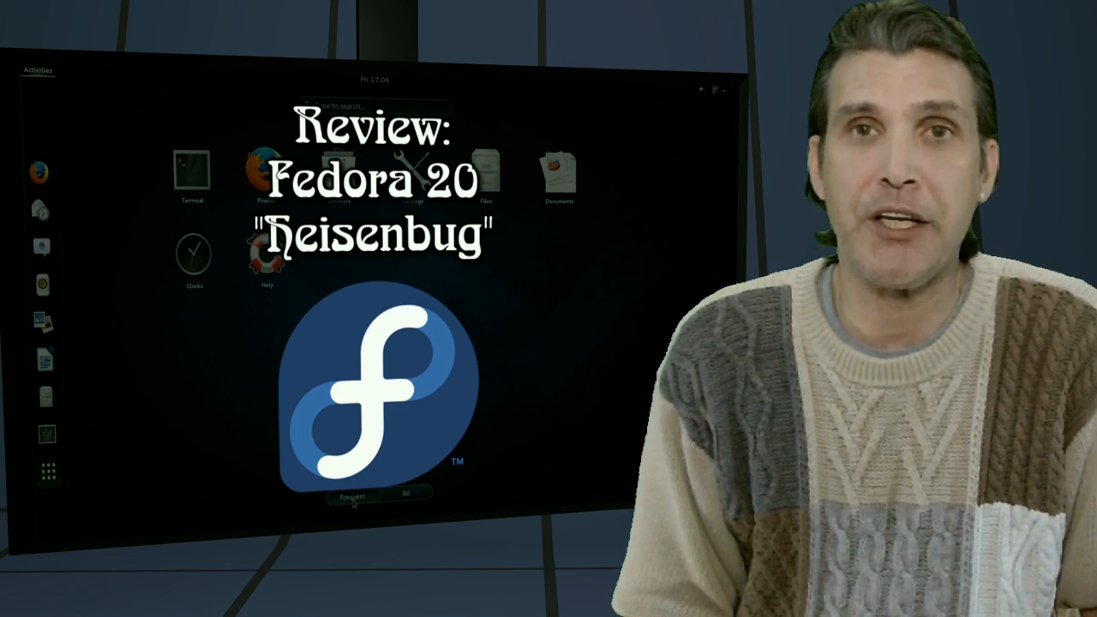